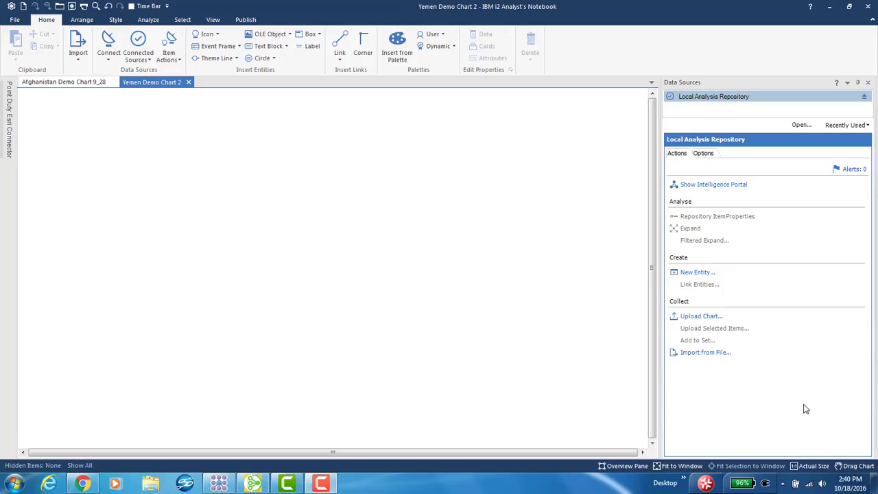
mouse_move(792, 406)
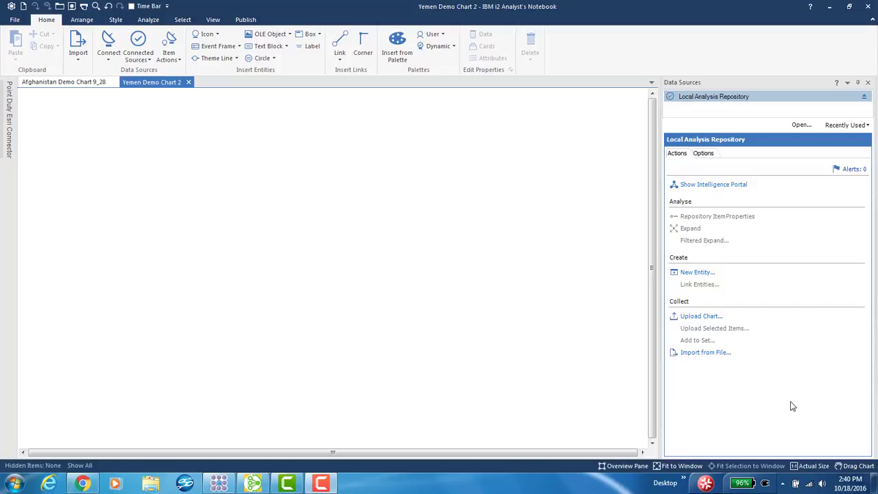
mouse_move(795, 405)
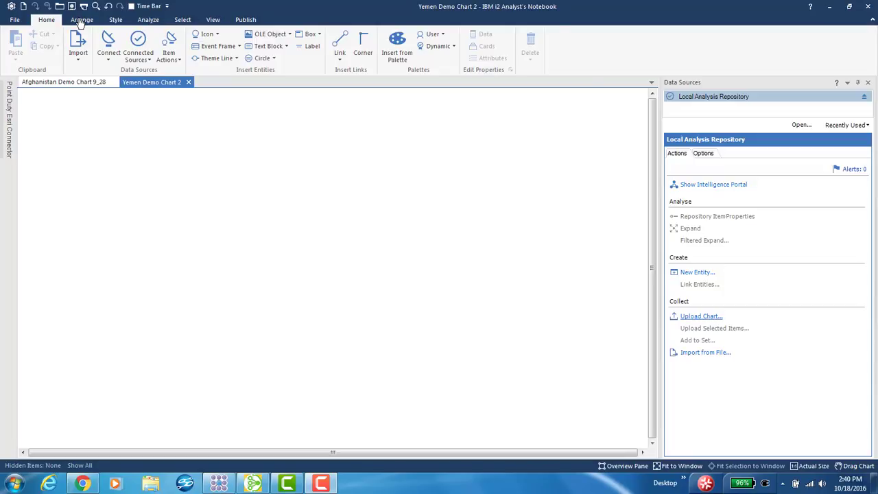
Step: Launch the Intelligence Portal for the Local Analysis Repository from the Publish ribbon
left_click(148, 19)
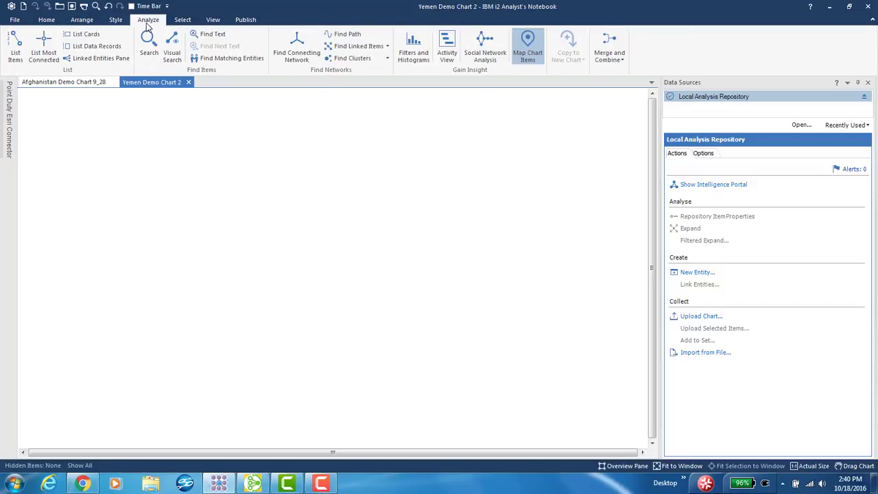
mouse_move(247, 26)
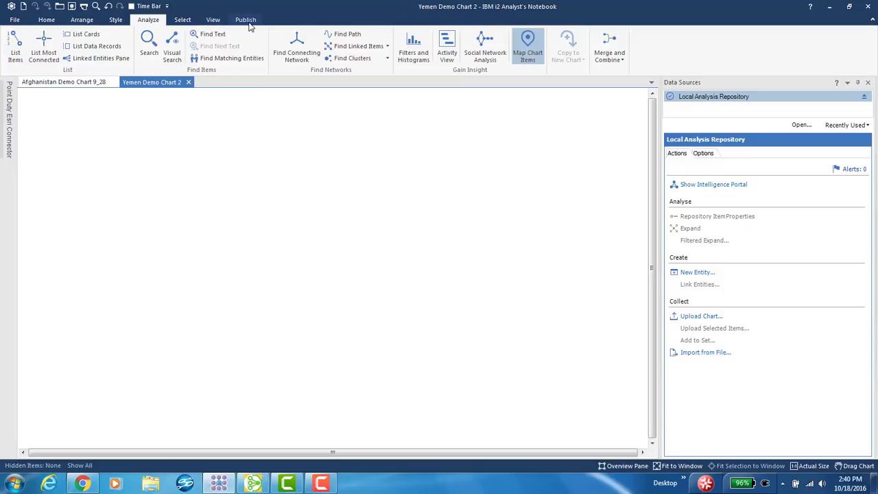
left_click(245, 19)
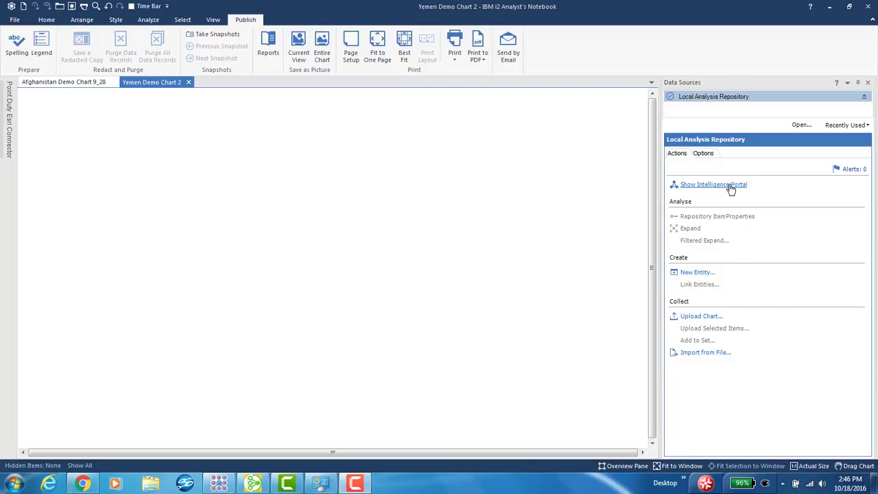
left_click(712, 185)
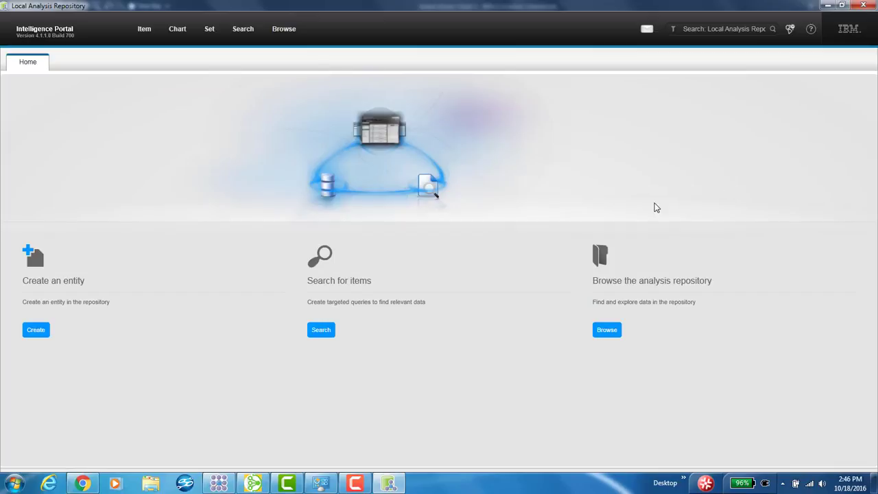
mouse_move(511, 85)
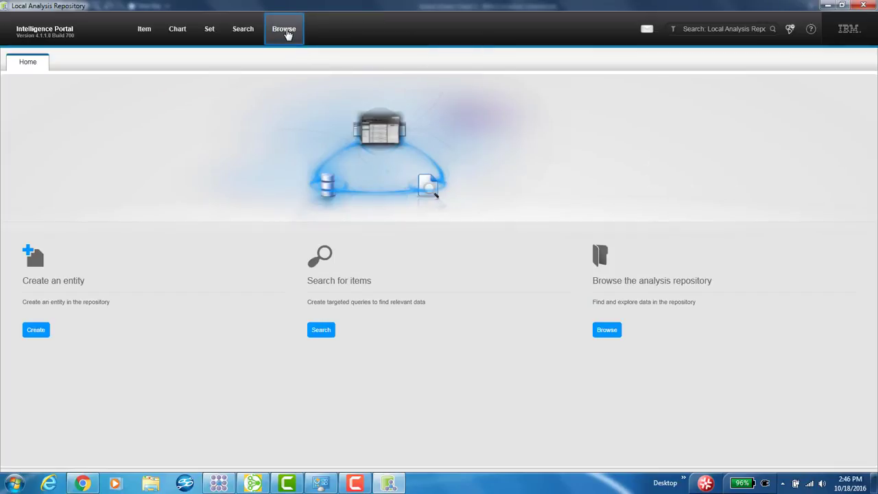
Step: Browse the repository's Position items, then close Browse to return to the portal home
left_click(283, 29)
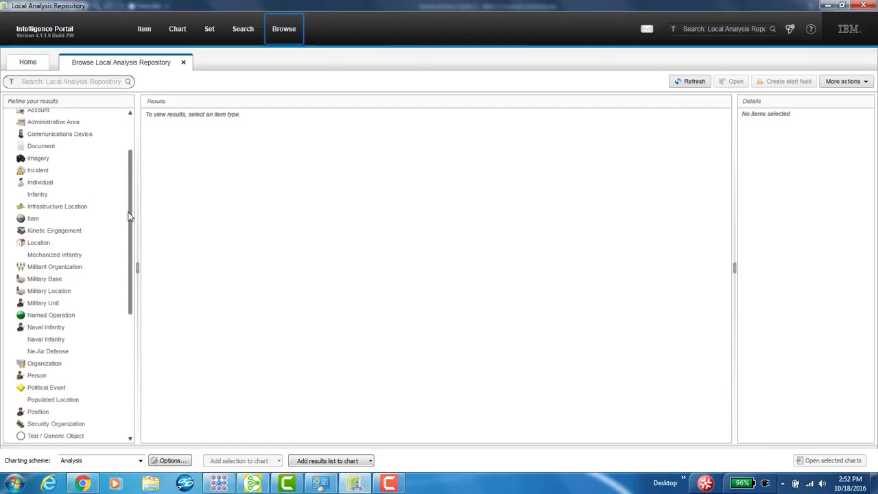
left_click(37, 254)
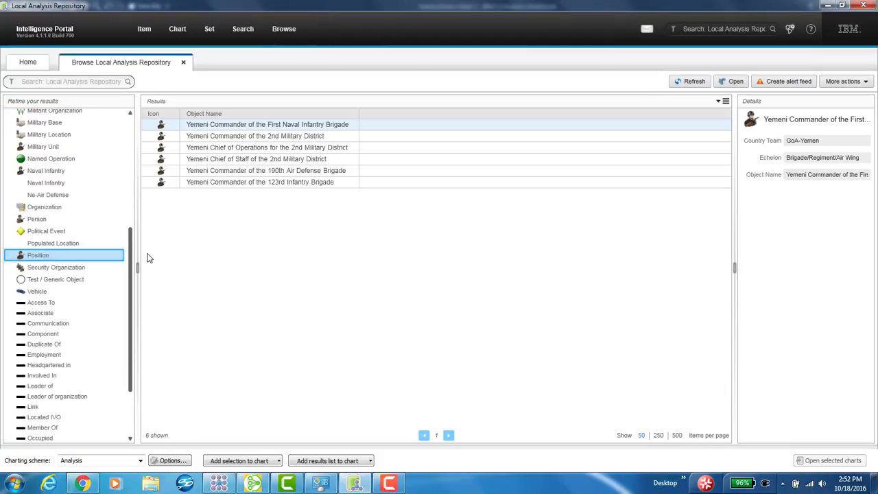
left_click(260, 182)
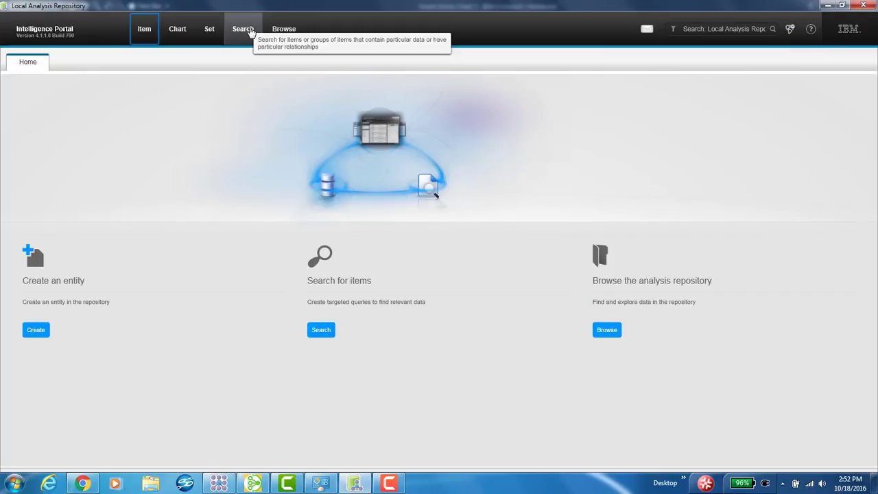
left_click(242, 29)
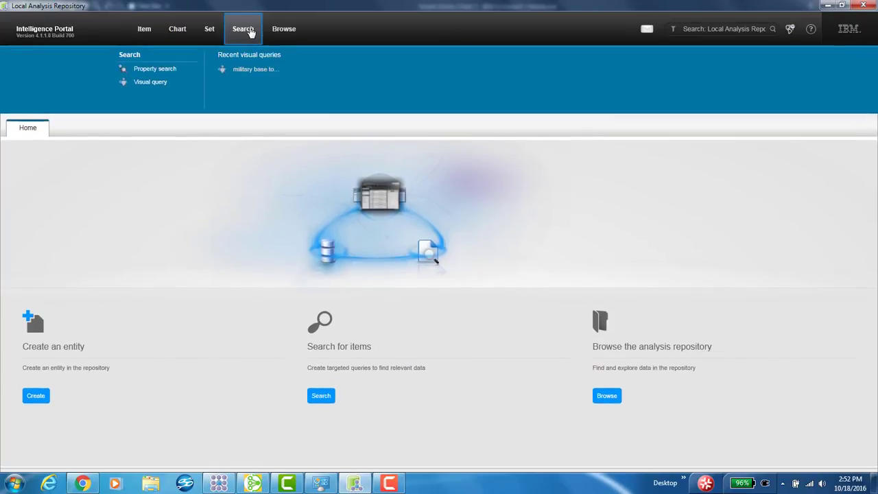
mouse_move(156, 86)
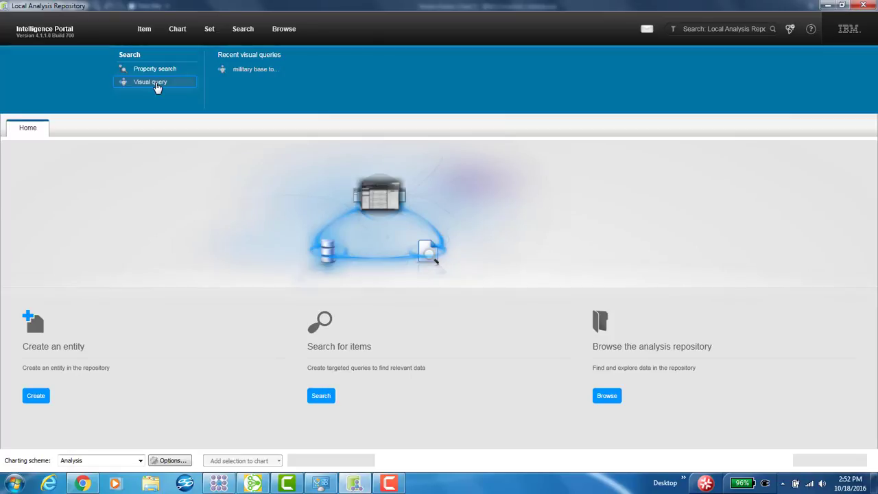
left_click(149, 81)
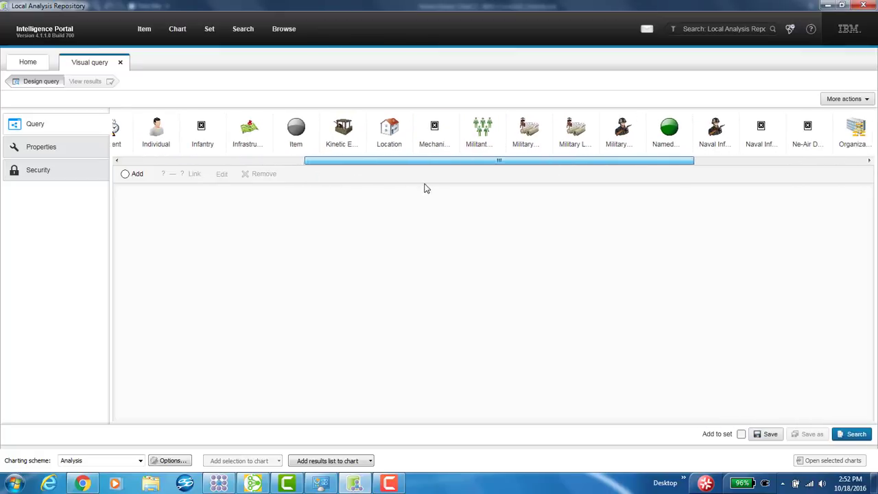
scroll("right", 3)
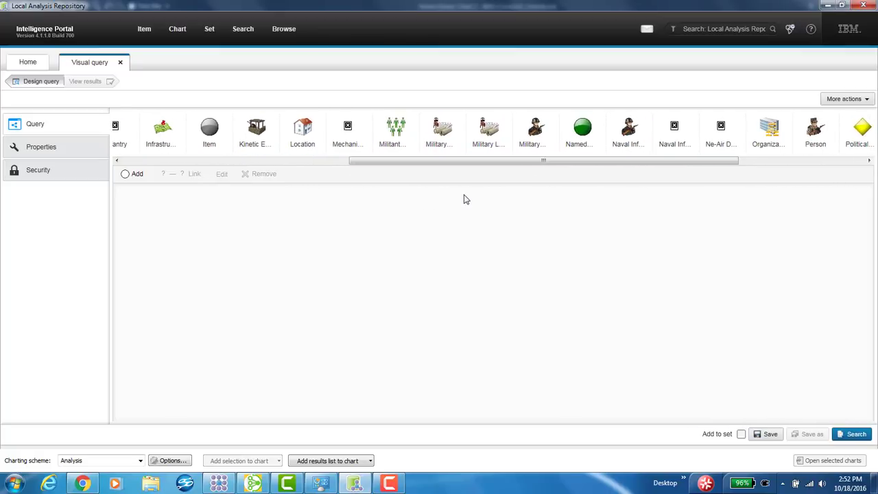
mouse_move(460, 200)
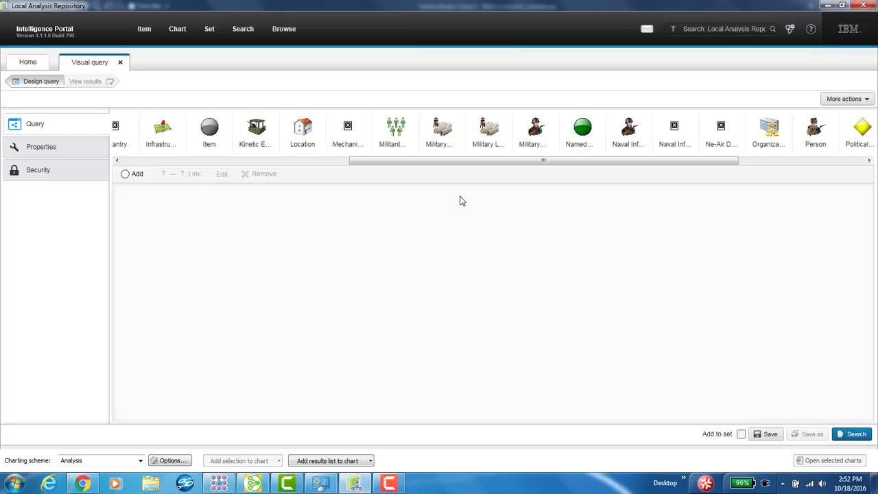
mouse_move(472, 163)
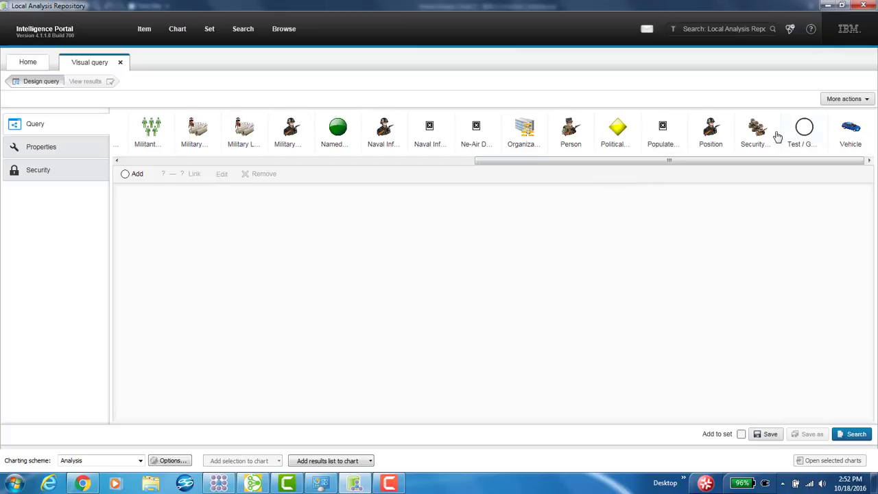
left_click_drag(757, 131, 605, 296)
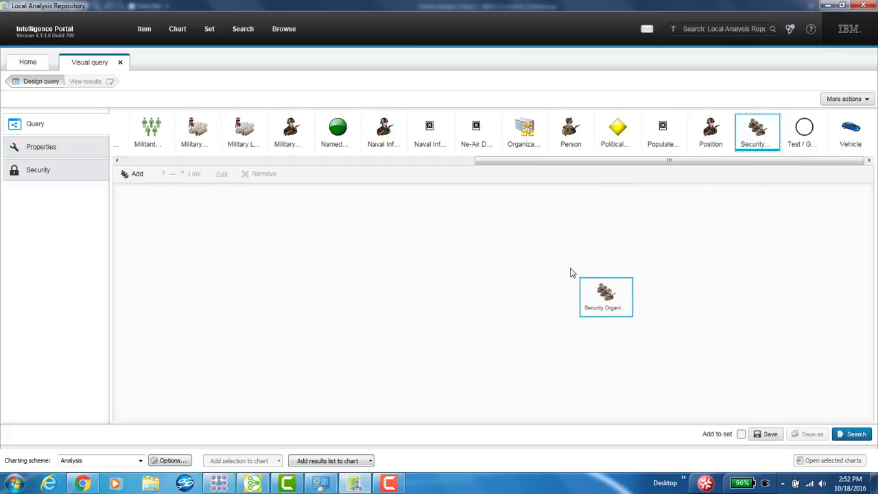
left_click_drag(606, 297, 563, 274)
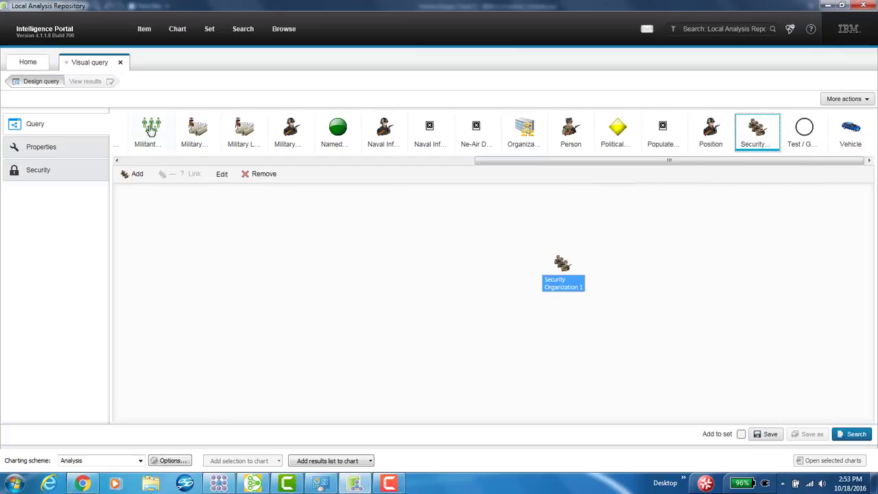
left_click(150, 130)
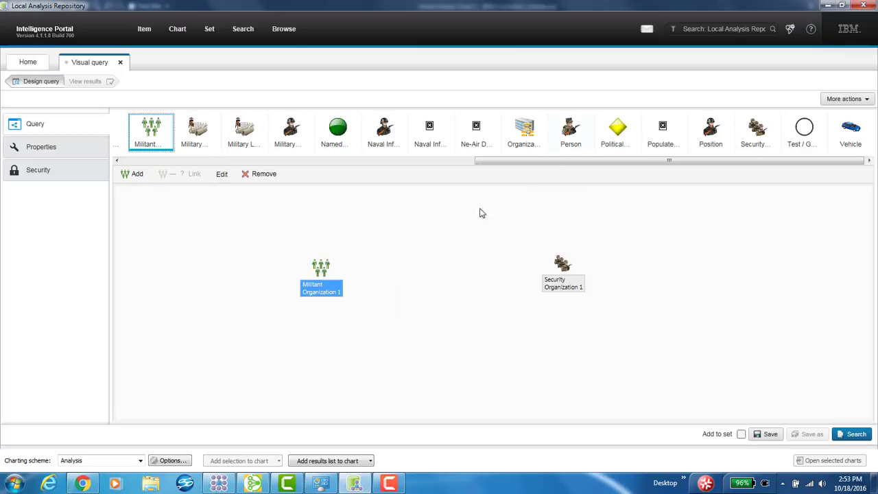
left_click(570, 130)
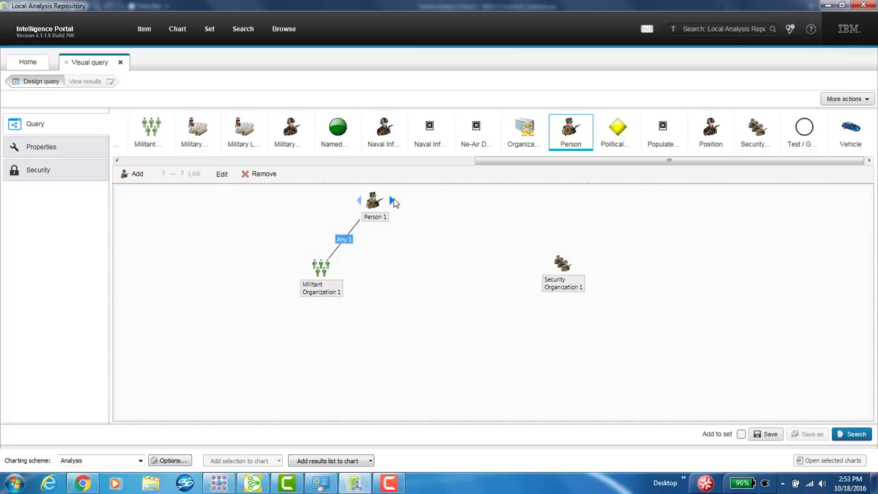
left_click_drag(390, 200, 564, 271)
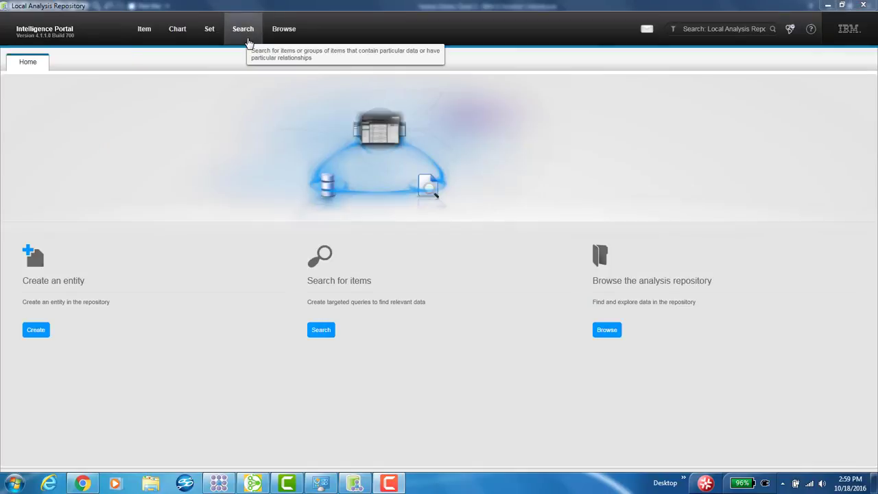
Step: Run the saved 'military base to location' query and add its three selected results to Yemen Demo Chart 2
left_click(242, 29)
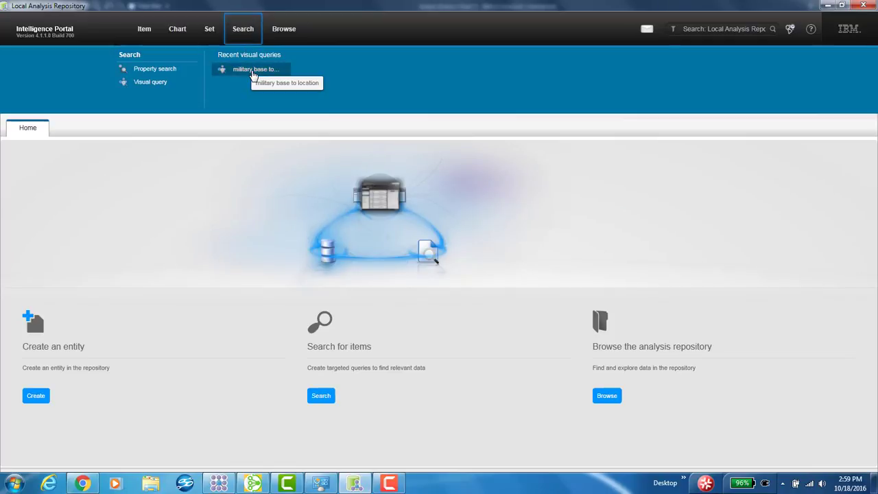
left_click(254, 69)
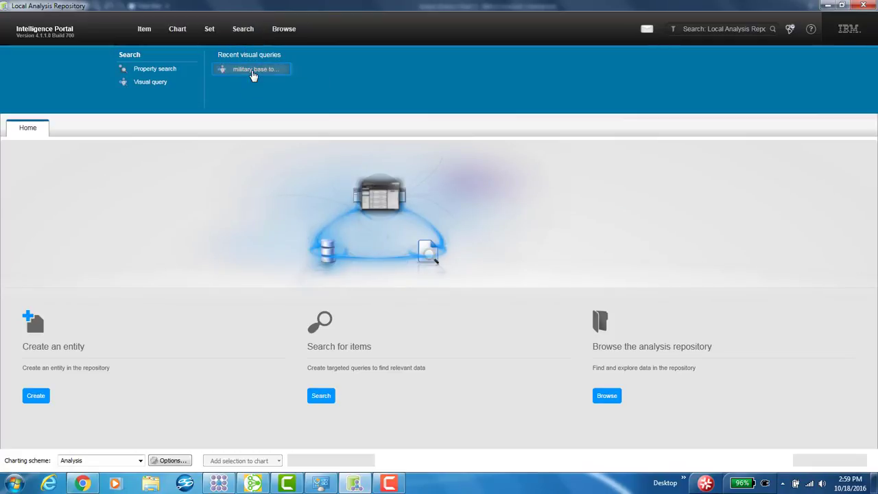
left_click(254, 69)
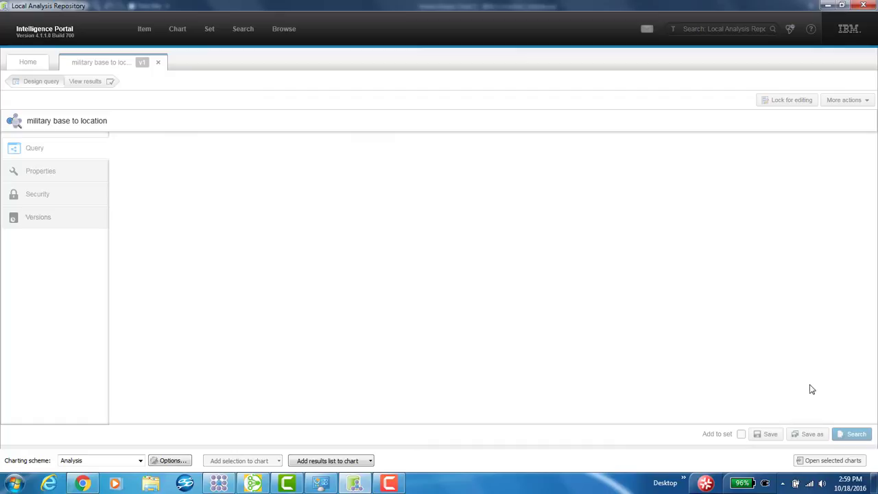
left_click(856, 434)
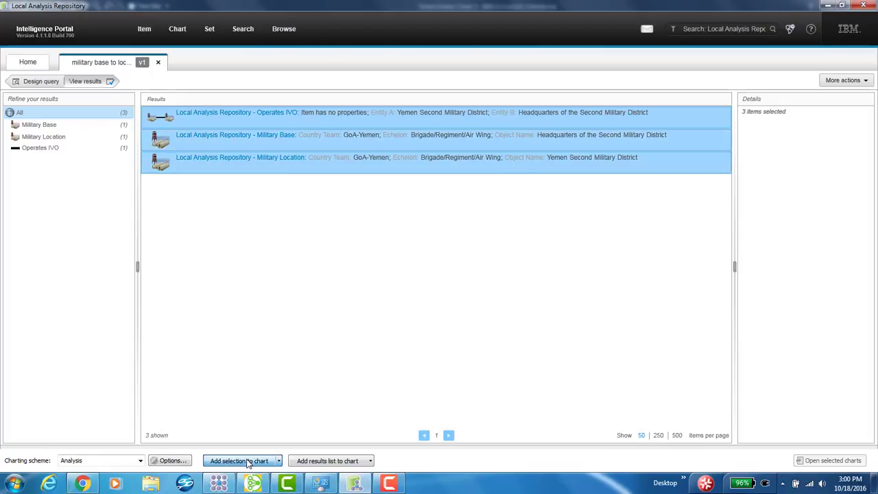
left_click(239, 460)
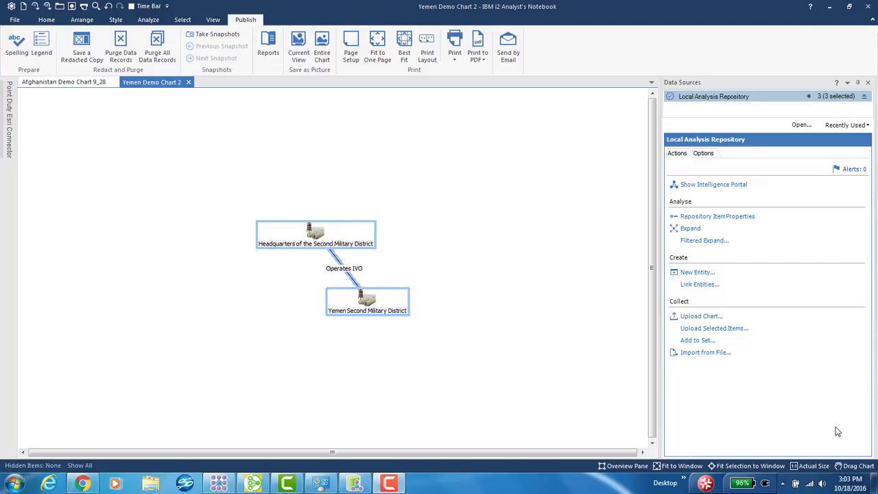
mouse_move(702, 241)
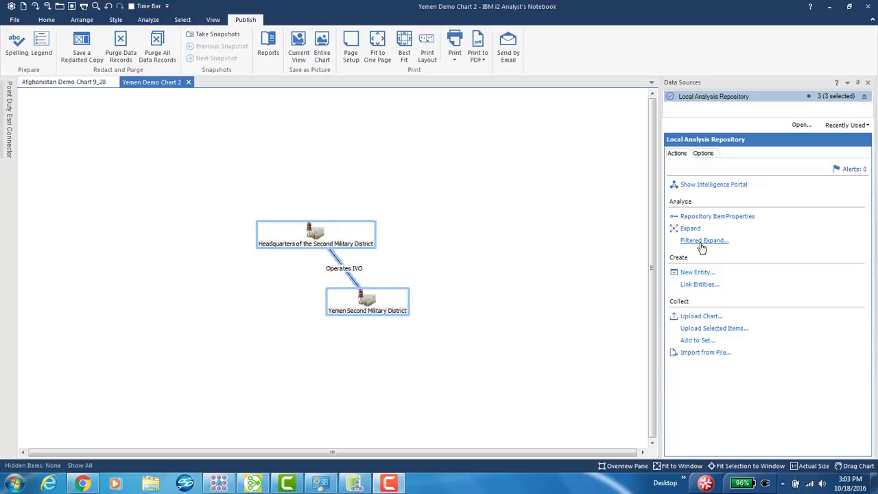
Step: In Filtered Expand, untick (Select All) under Entity Types and tick the wanted type
left_click(703, 240)
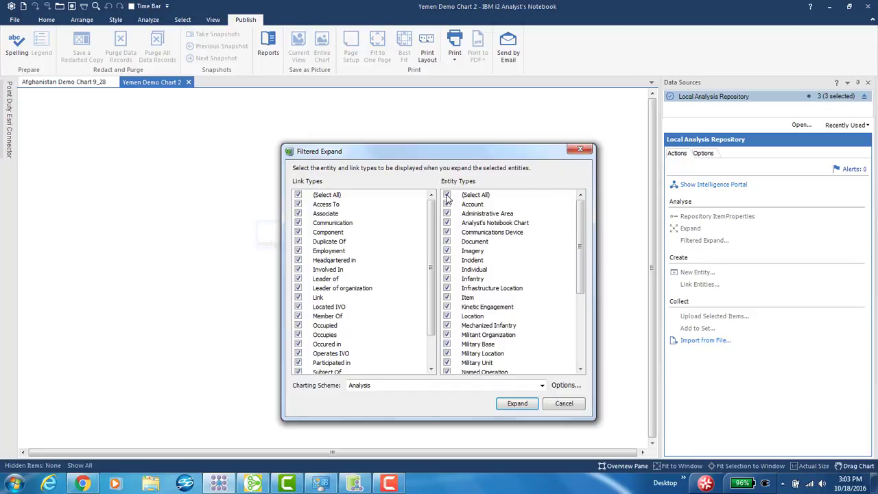
left_click(447, 194)
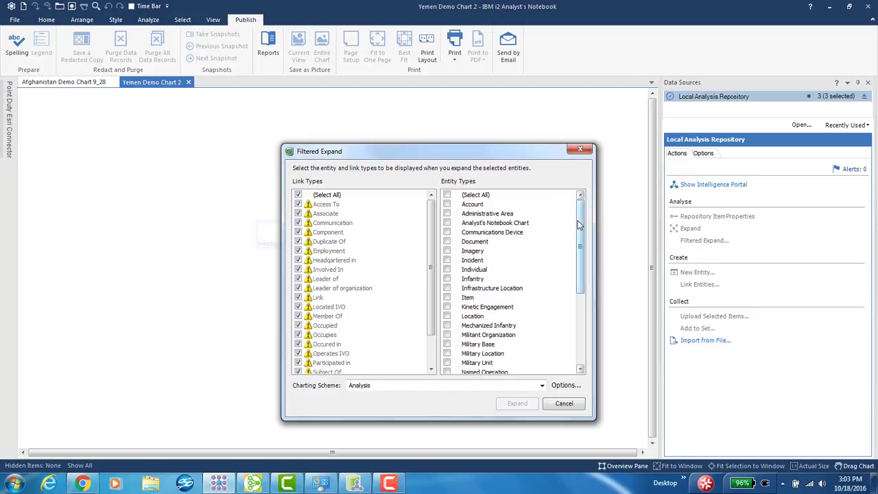
scroll("down", 3)
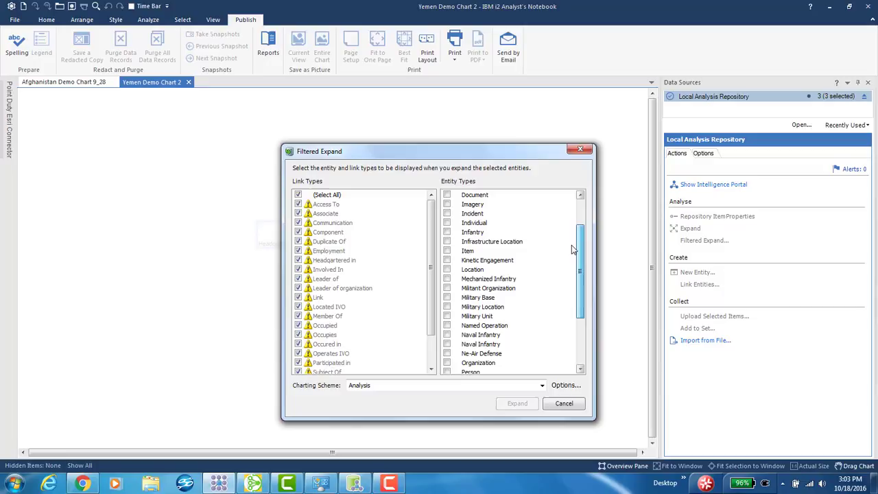
scroll("down", 3)
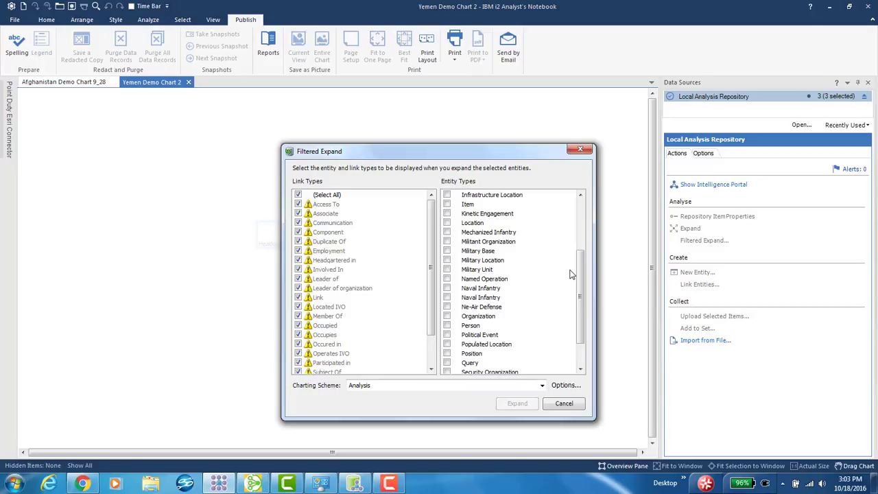
mouse_move(568, 271)
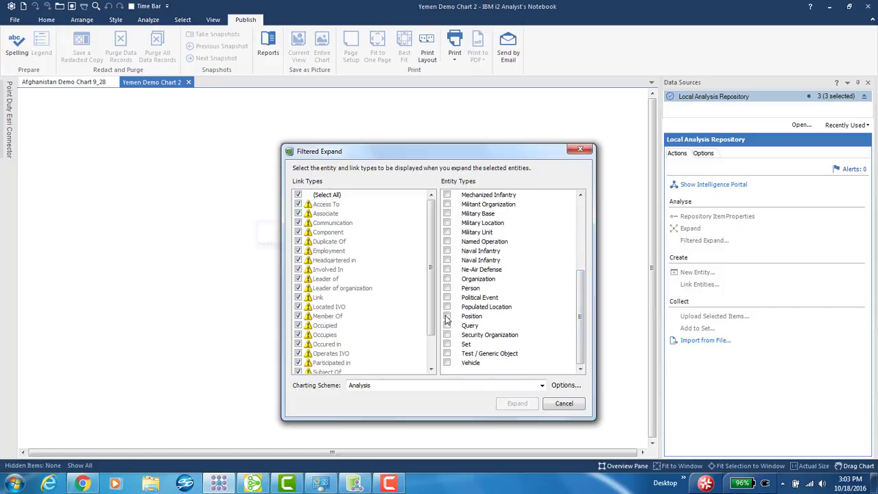
left_click(517, 404)
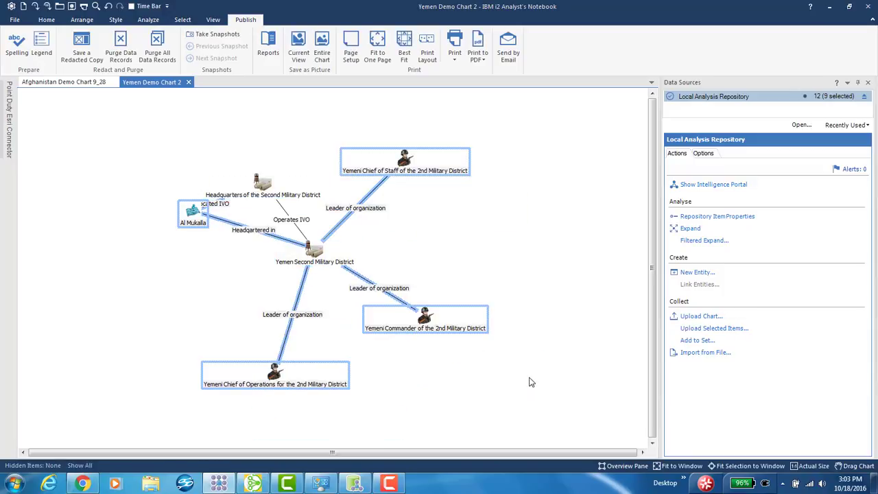
mouse_move(482, 240)
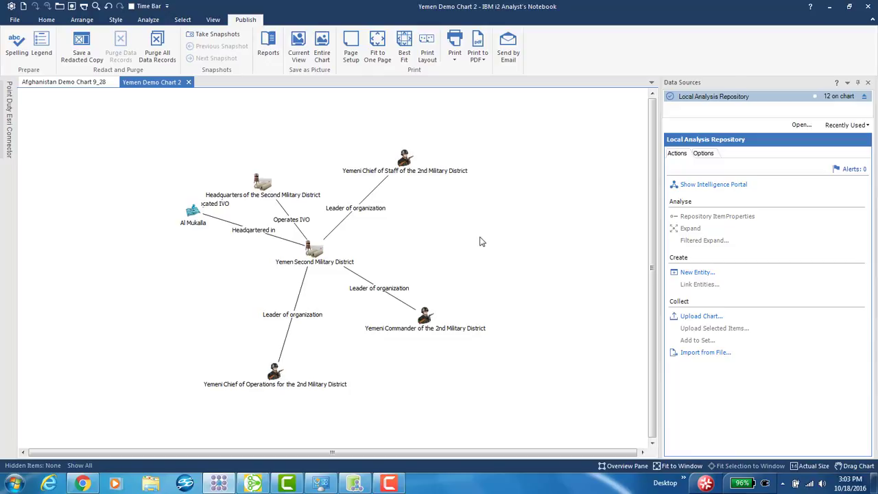
Step: Select every item on Yemen Demo Chart 2 via the chart's right-click menu
right_click(481, 242)
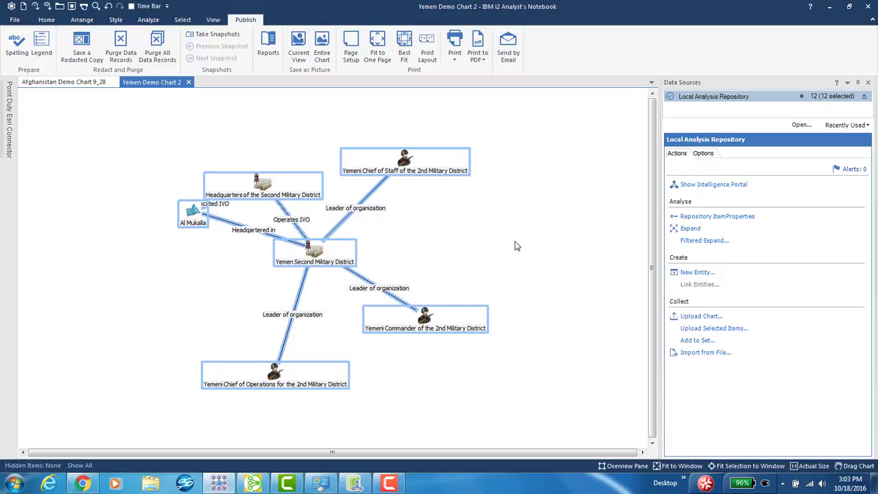
mouse_move(519, 237)
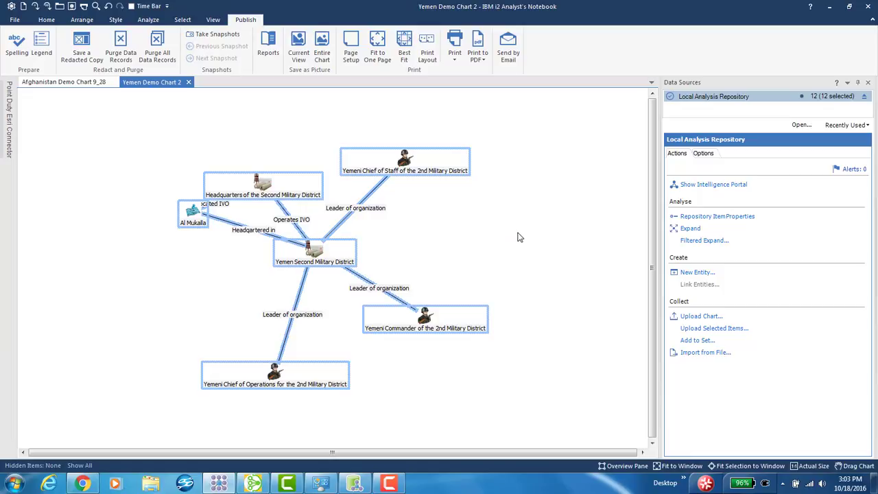
mouse_move(823, 433)
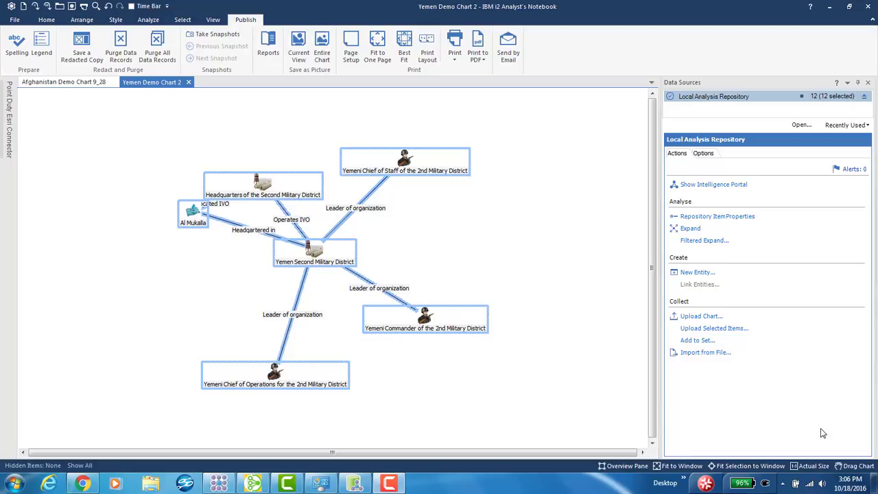
mouse_move(821, 432)
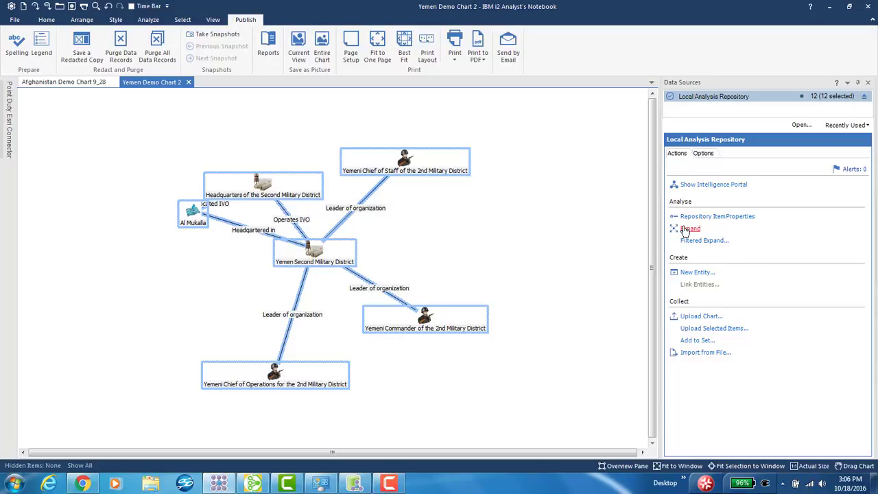
Step: Expand all chart items twice from Data Sources, growing Yemen Demo Chart 2 to 52 items
left_click(690, 228)
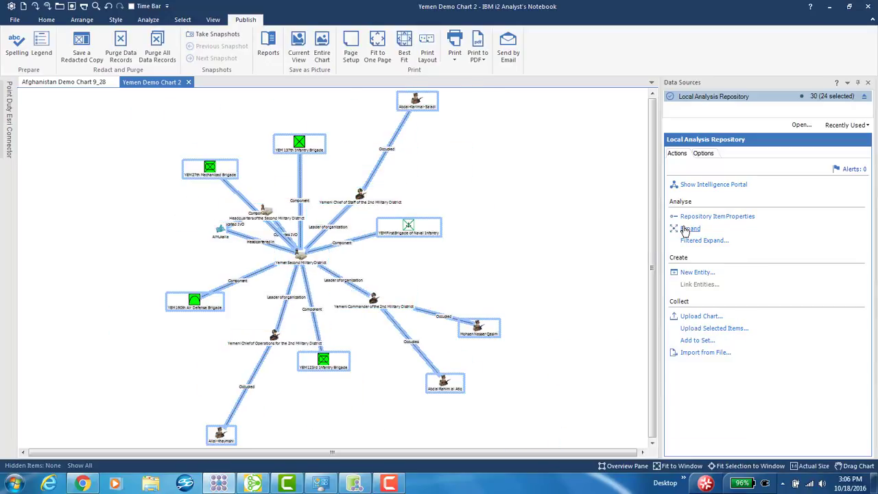
mouse_move(549, 323)
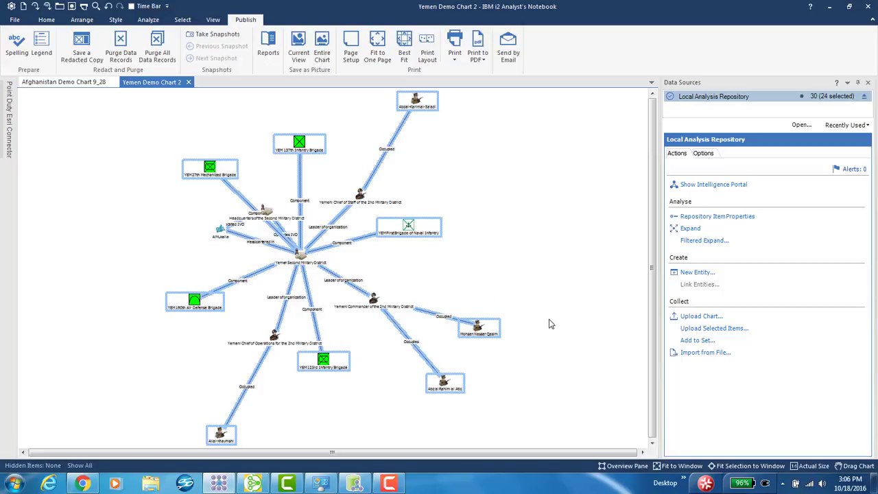
mouse_move(554, 305)
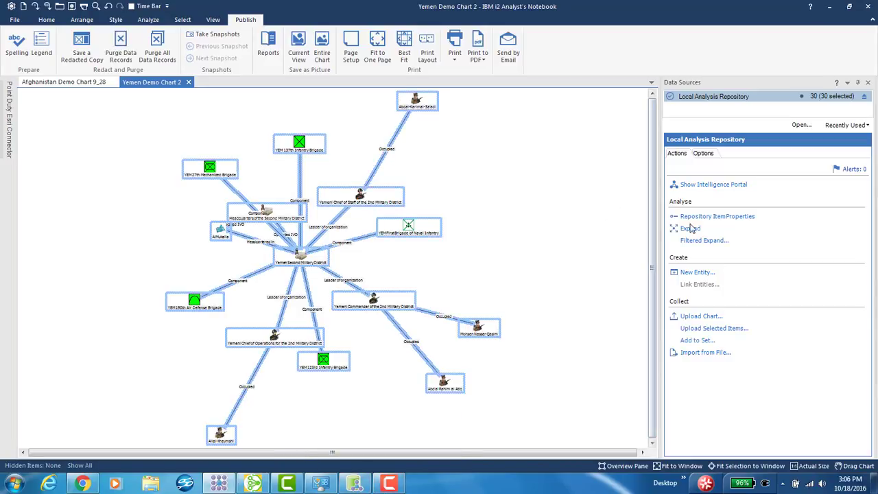
left_click(690, 228)
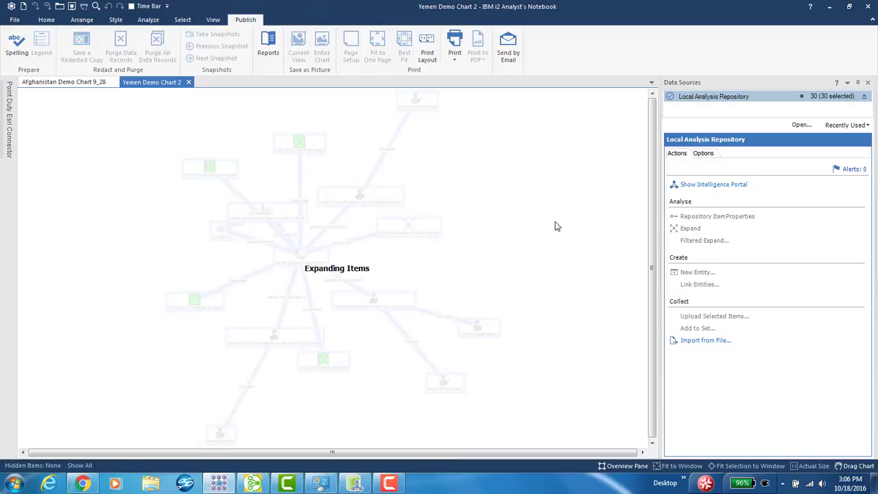
left_click(690, 228)
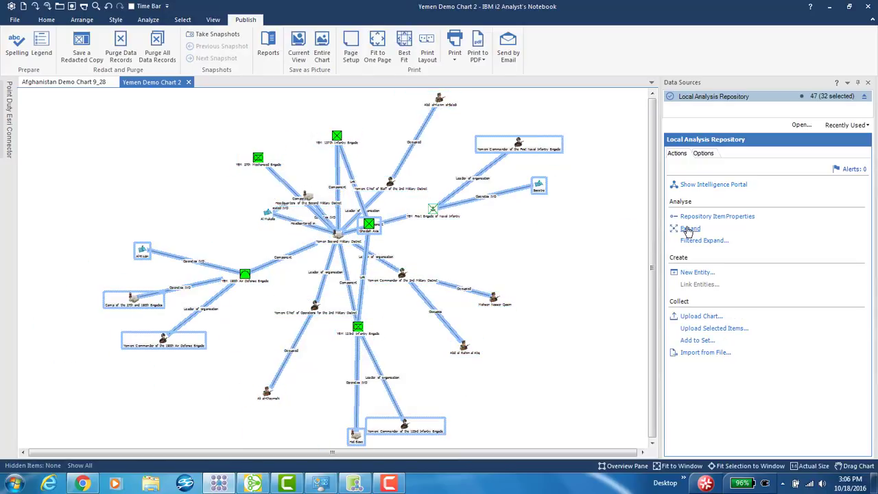
left_click(691, 228)
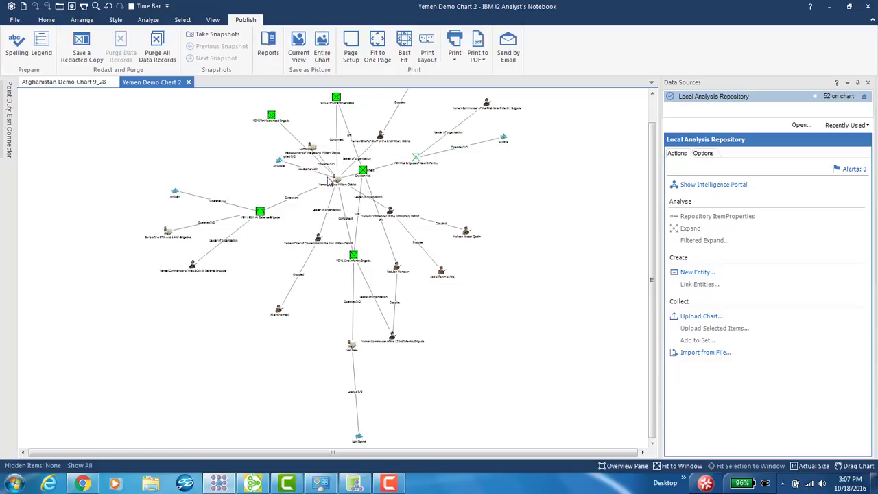
Step: Apply the Hierarchy network layout from the Arrange ribbon to the 52-item Yemen chart
left_click(82, 19)
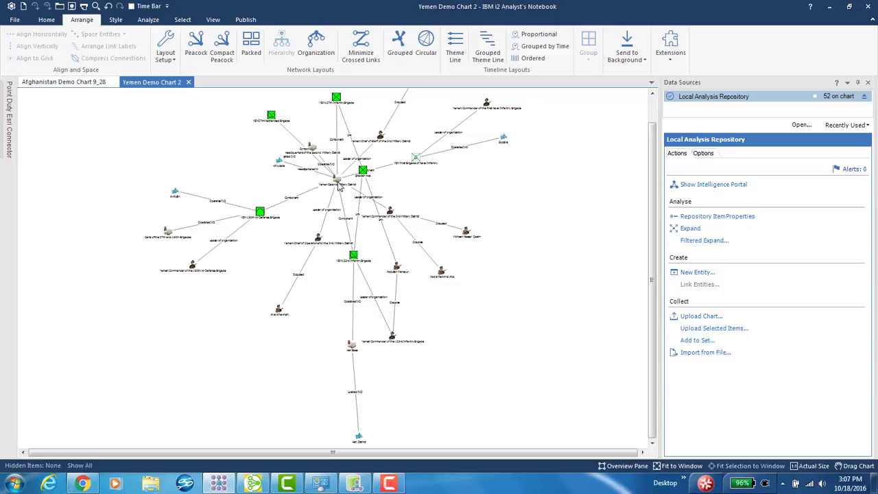
left_click(281, 44)
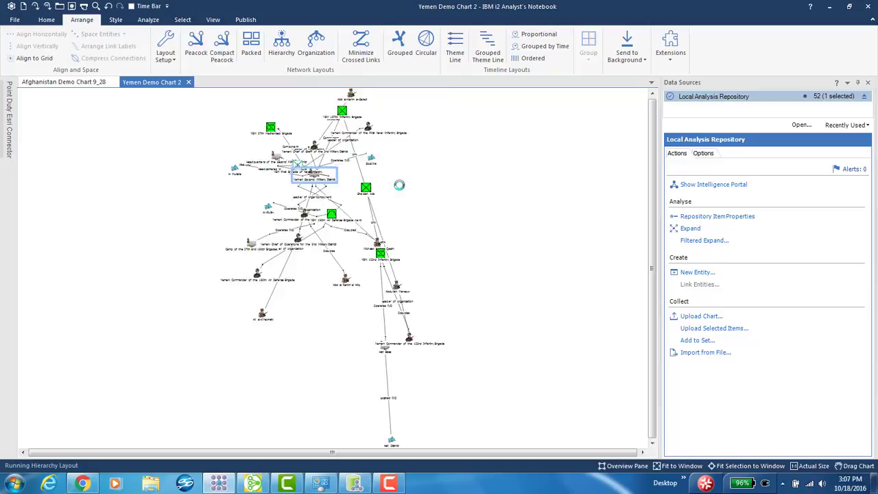
left_click(281, 48)
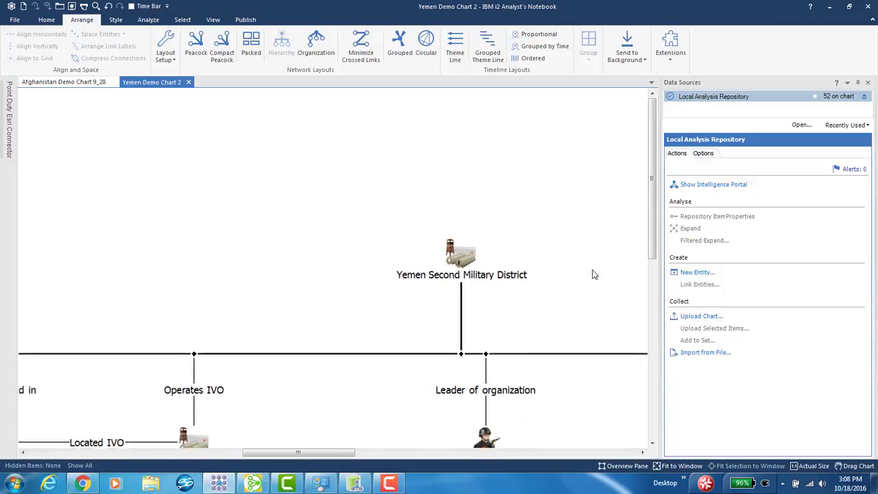
Step: Scroll and pan the hierarchy until the YEM 190th Air Defense Brigade icon is in view
scroll("down", 3)
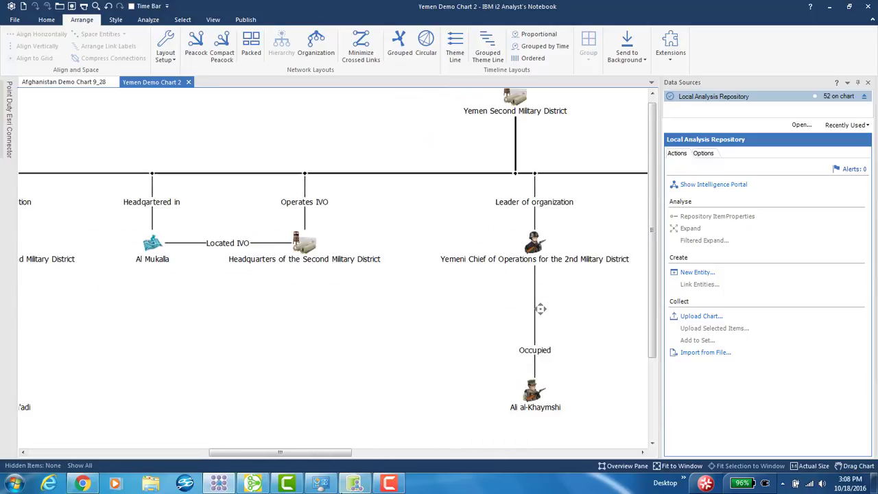
scroll("down", 3)
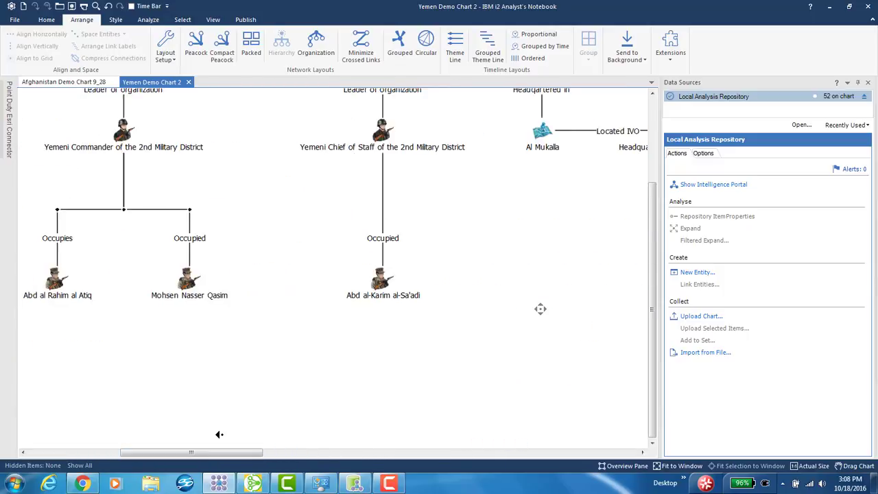
scroll("down", 3)
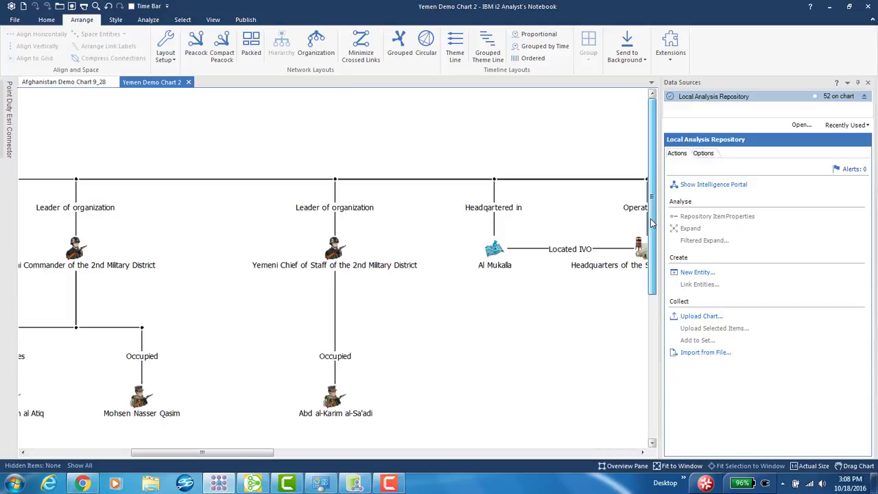
left_click_drag(203, 452, 250, 452)
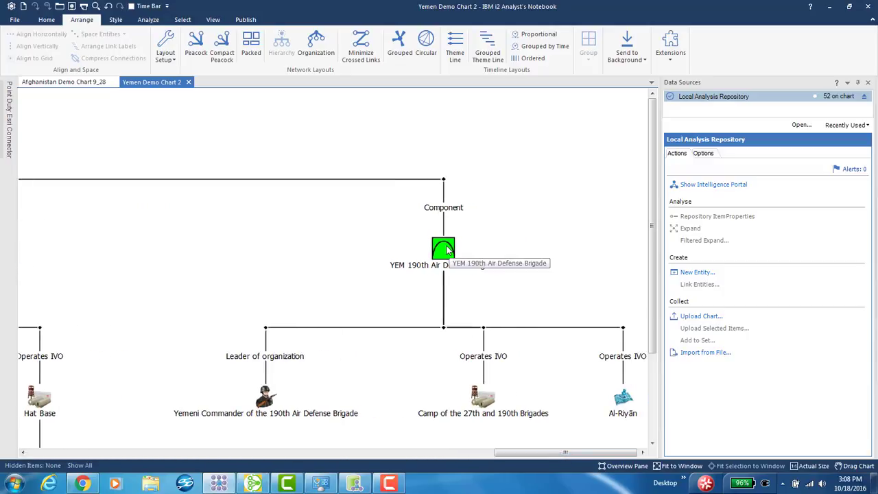
double_click(443, 248)
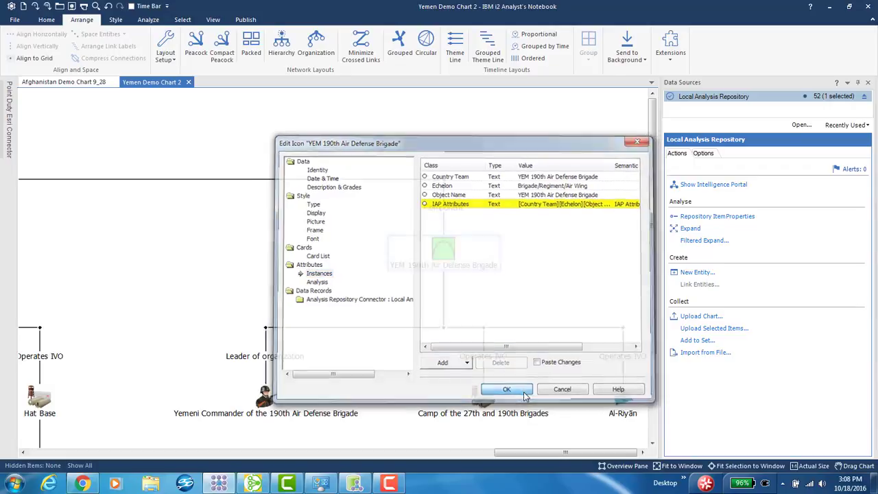
left_click(506, 389)
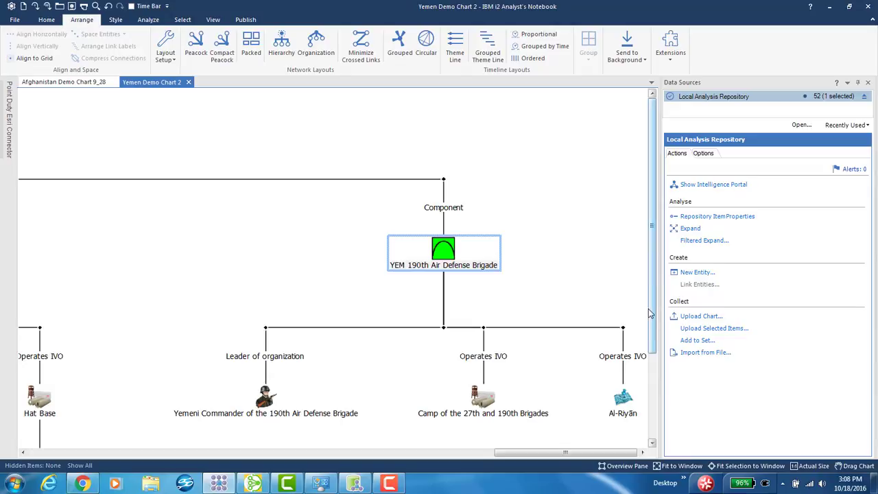
scroll("down", 3)
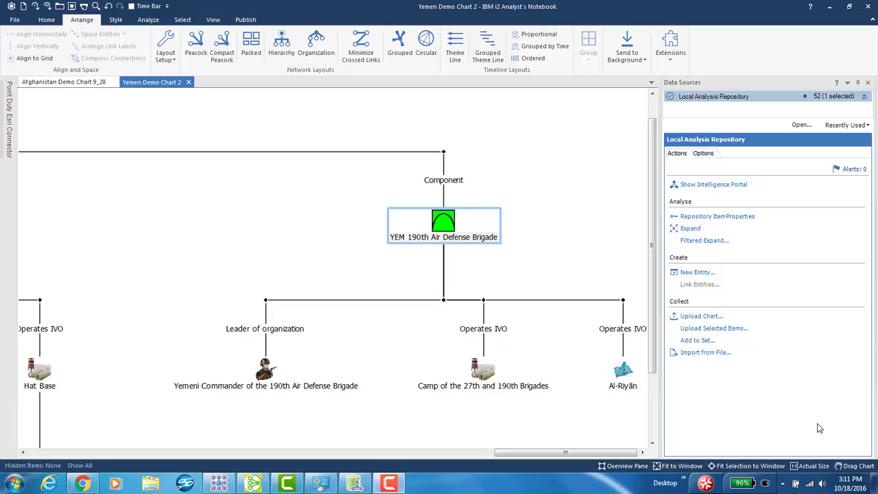
mouse_move(523, 480)
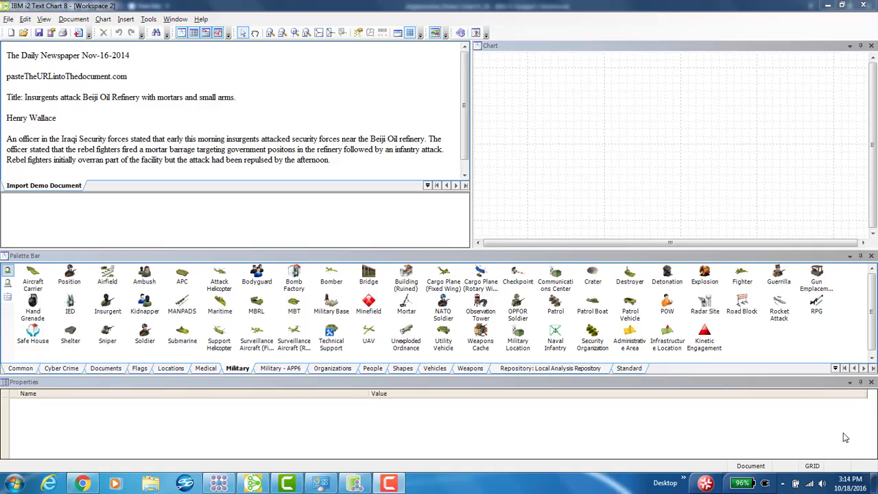
mouse_move(425, 423)
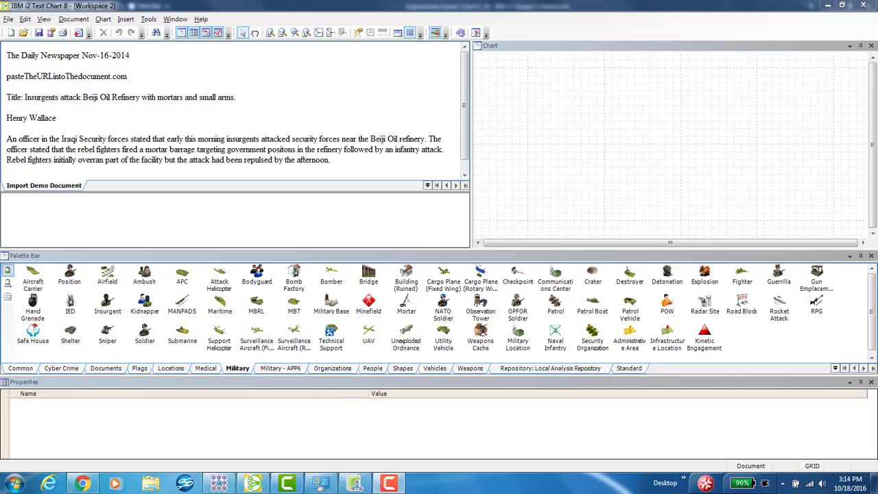
Step: Pick Security Organization on the Military palette tab as the marking entity type
left_click(592, 341)
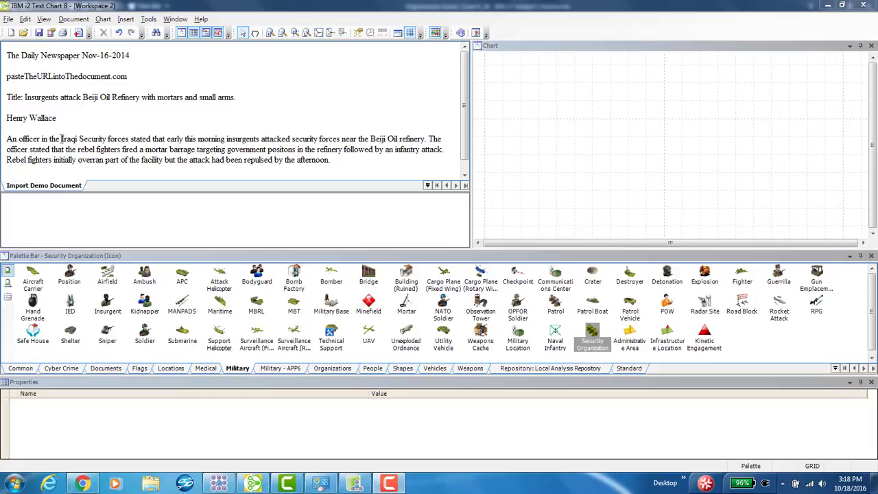
Step: Mark 'Iraqi Security forces' as an entity and link it to the attacked engagement
left_click_drag(61, 139, 128, 138)
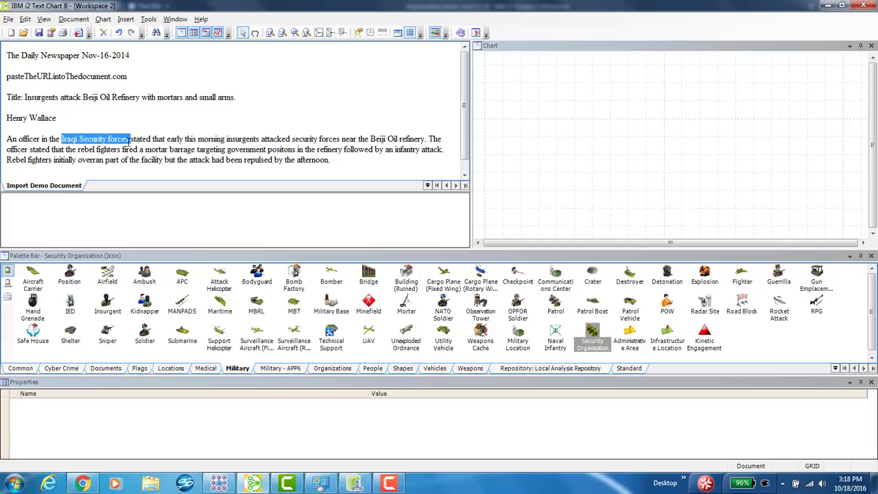
mouse_move(592, 336)
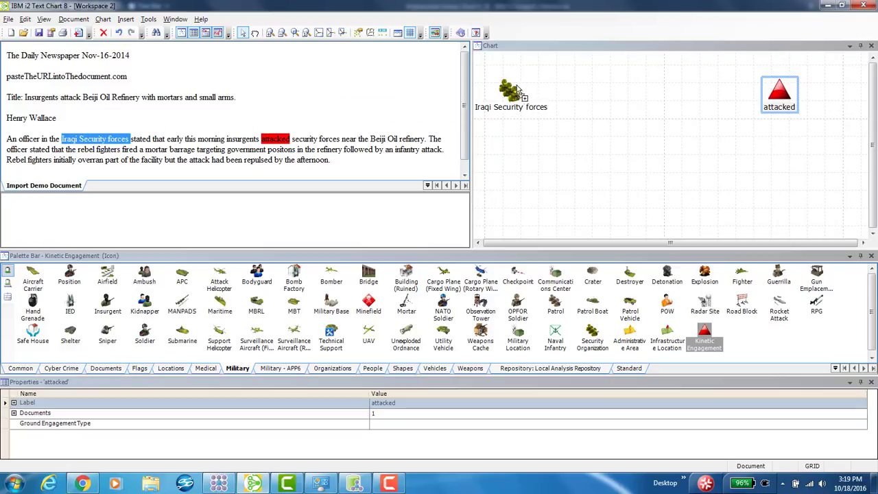
right_click(508, 93)
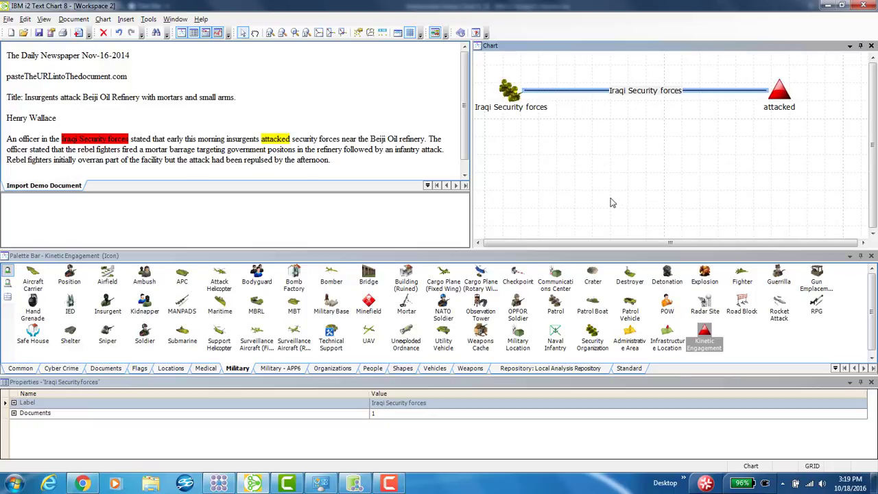
mouse_move(609, 197)
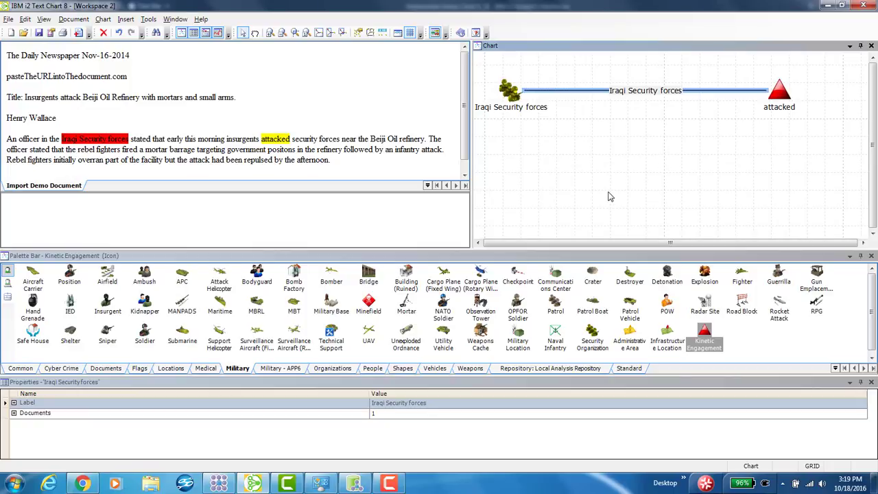
mouse_move(585, 193)
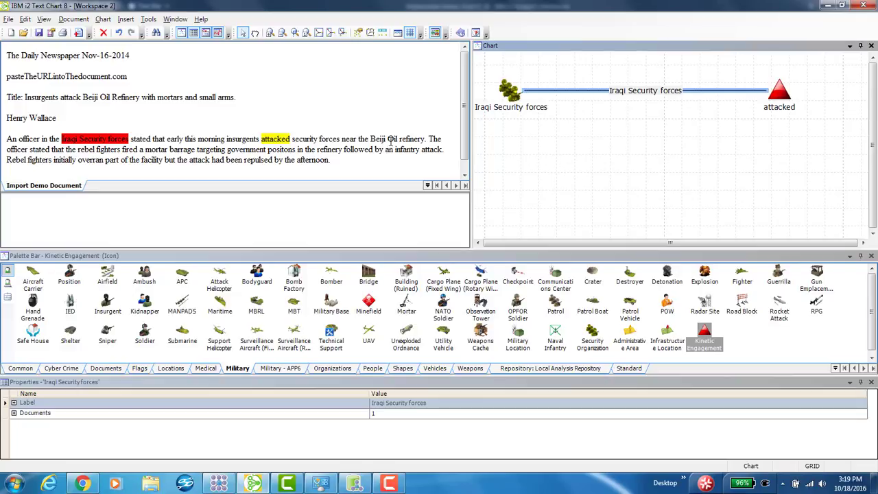
Step: Add 'attack' as the engagement's Ground Engagement Type attribute and edit its value
double_click(198, 160)
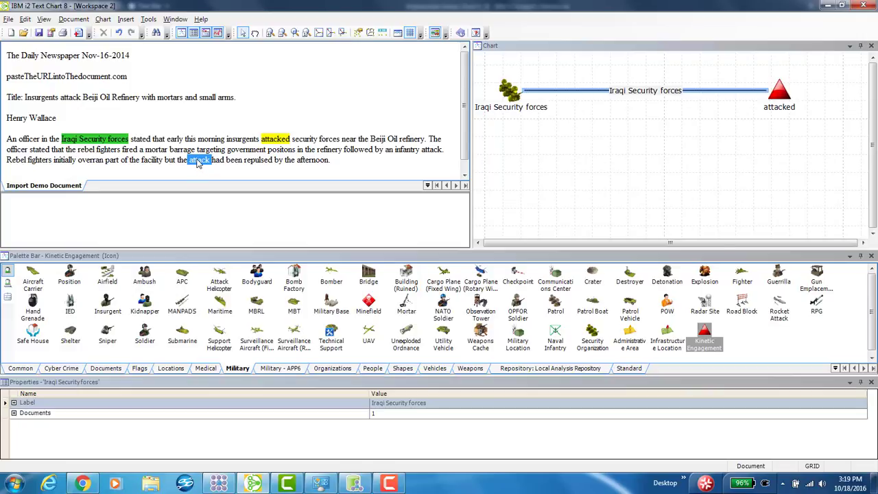
right_click(778, 93)
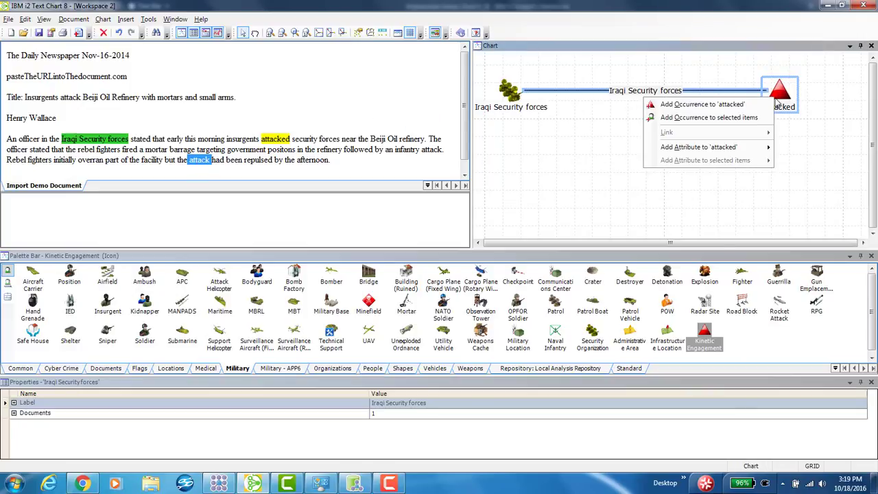
mouse_move(698, 147)
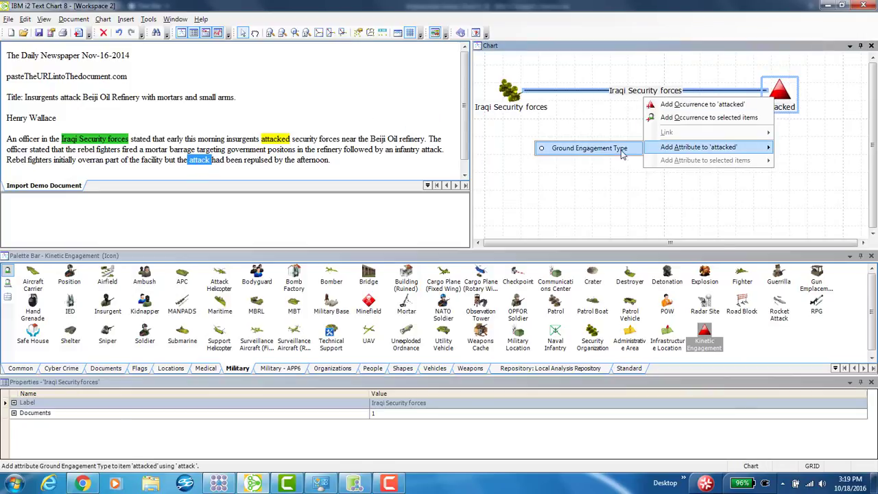
left_click(588, 147)
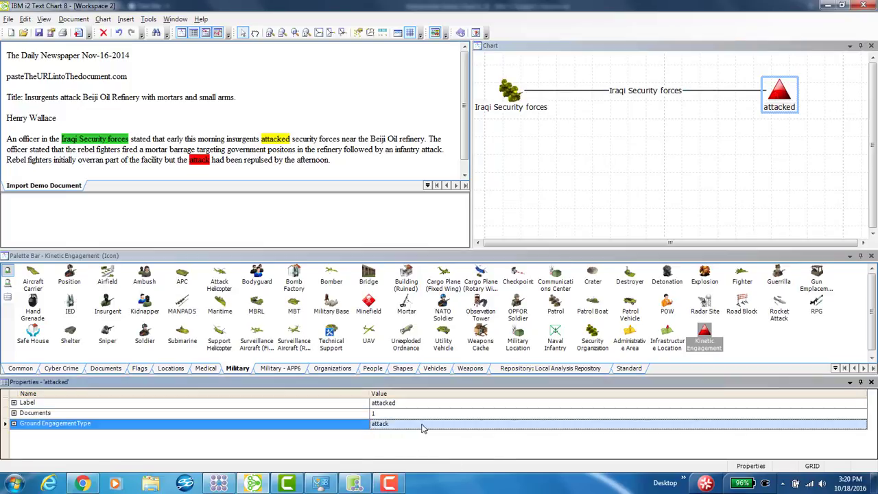
double_click(381, 423)
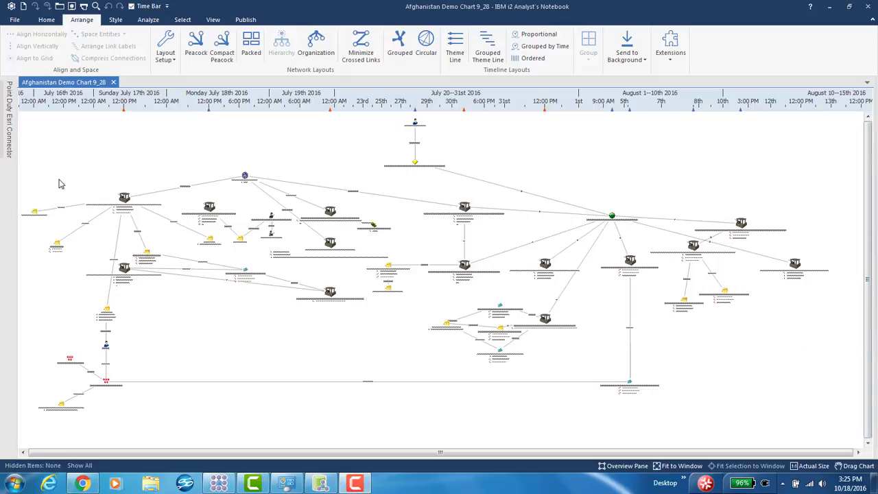
Step: Zoom into the Helmand airstrike cluster, re-enable the Time Bar, and move to the Style ribbon
left_click_drag(62, 180, 276, 312)
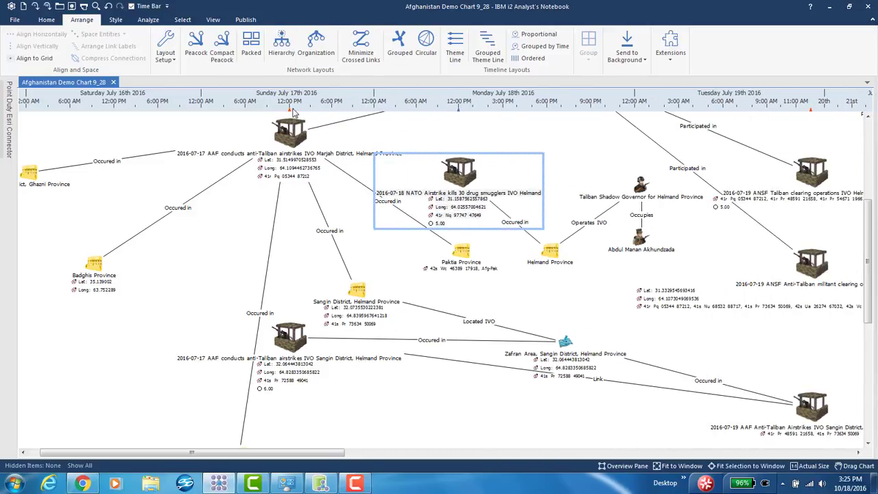
mouse_move(313, 113)
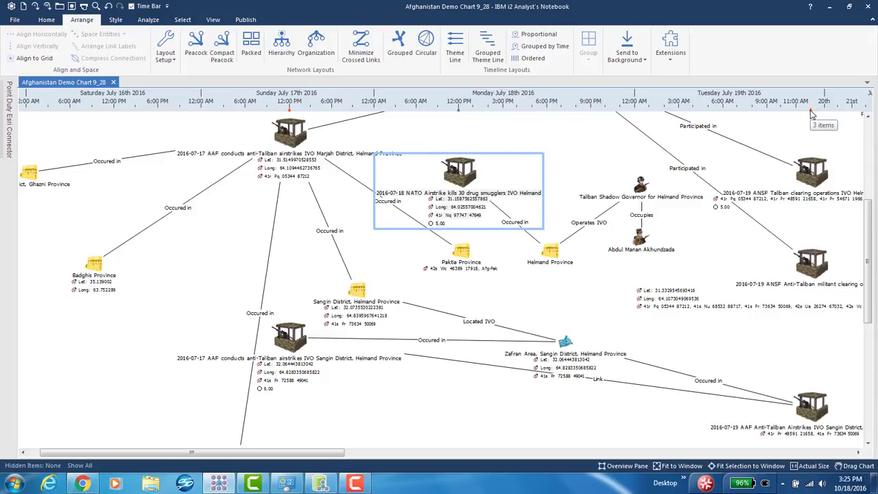
mouse_move(289, 114)
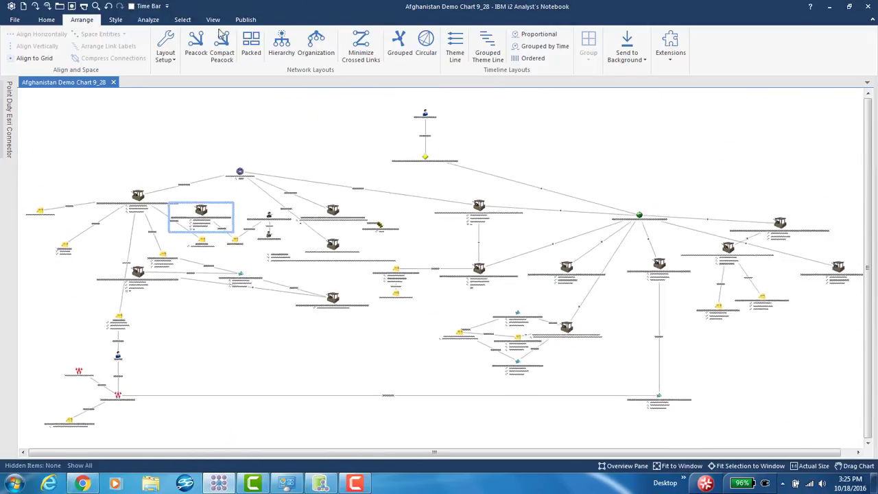
left_click(147, 6)
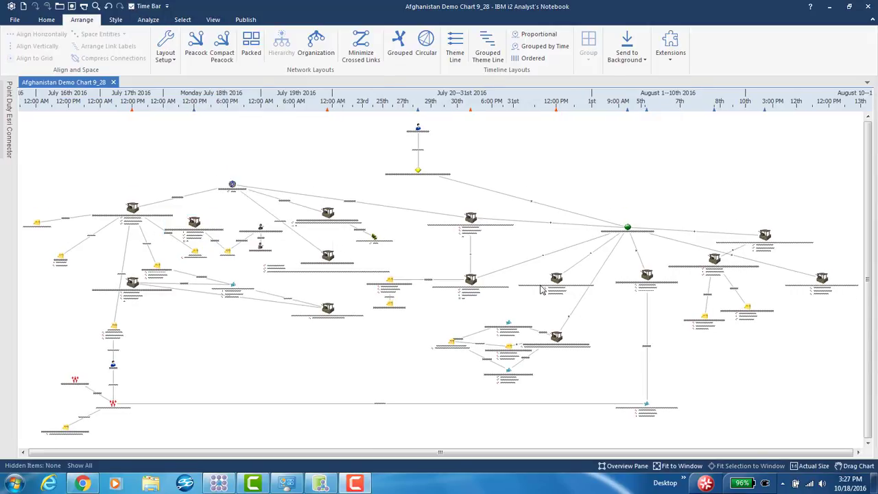
mouse_move(288, 65)
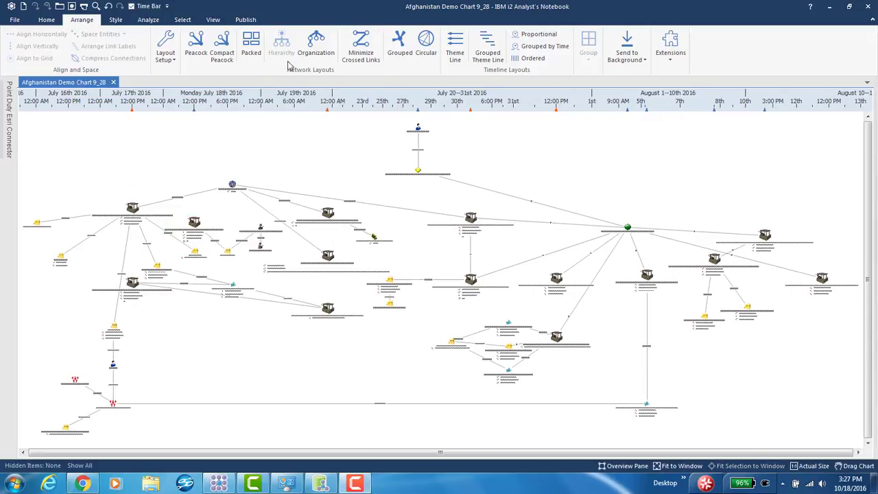
left_click(116, 20)
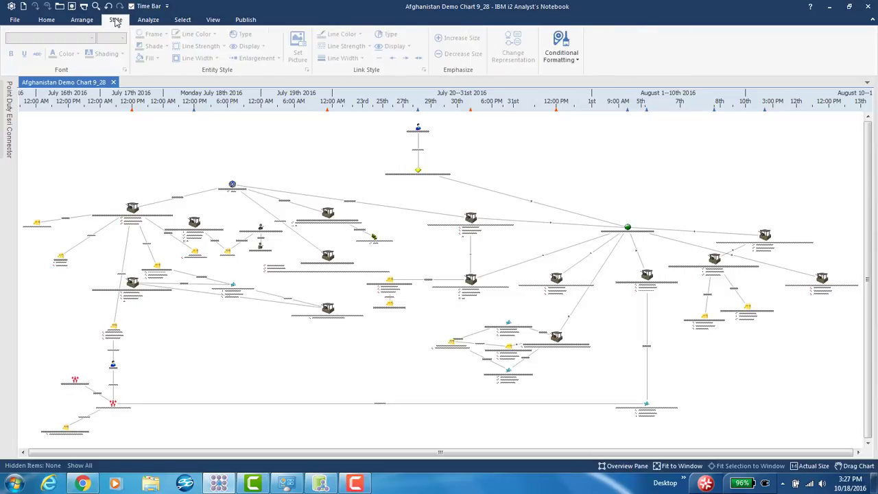
Step: Apply the Air Engagement Type conditional formatting specification and dismiss the summary
left_click(560, 48)
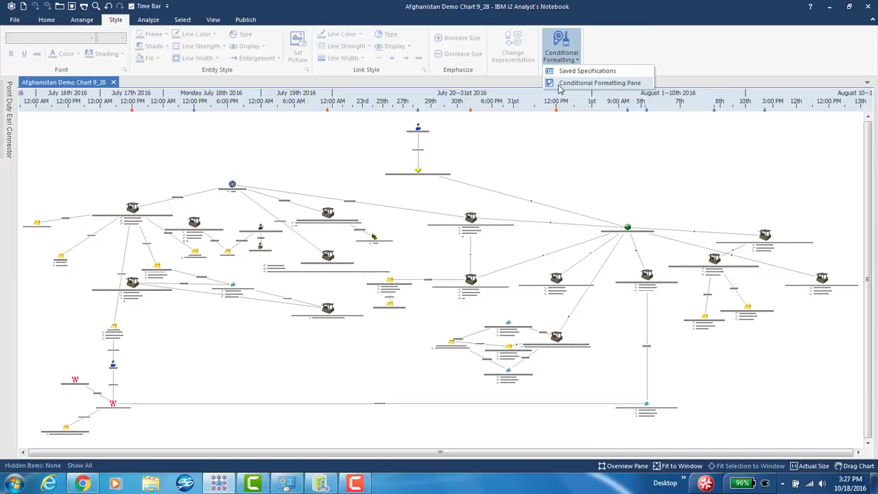
left_click(599, 83)
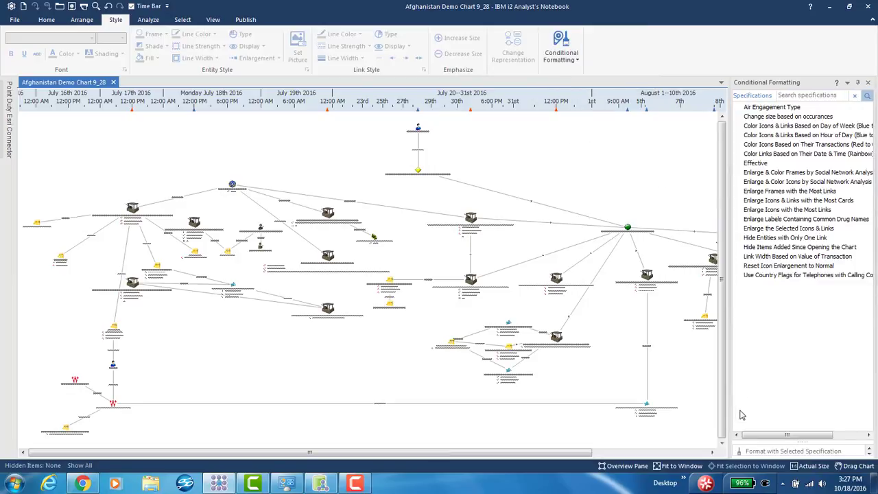
mouse_move(778, 350)
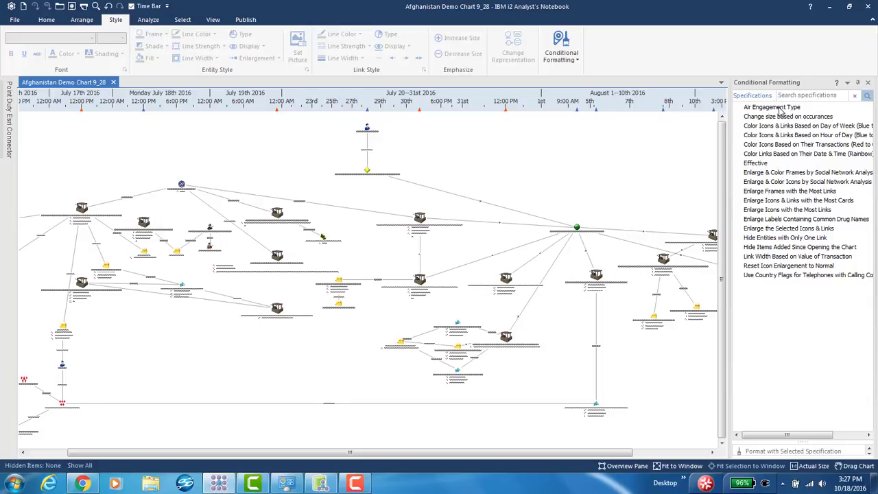
left_click(771, 107)
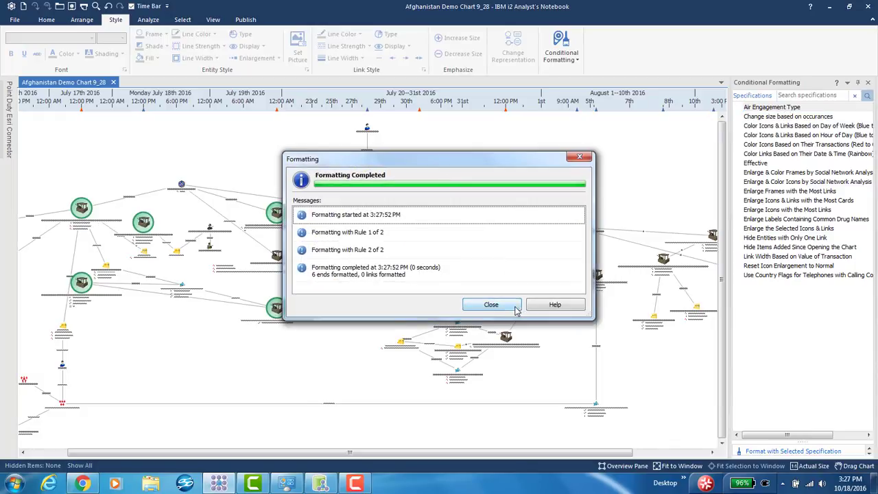
left_click(491, 304)
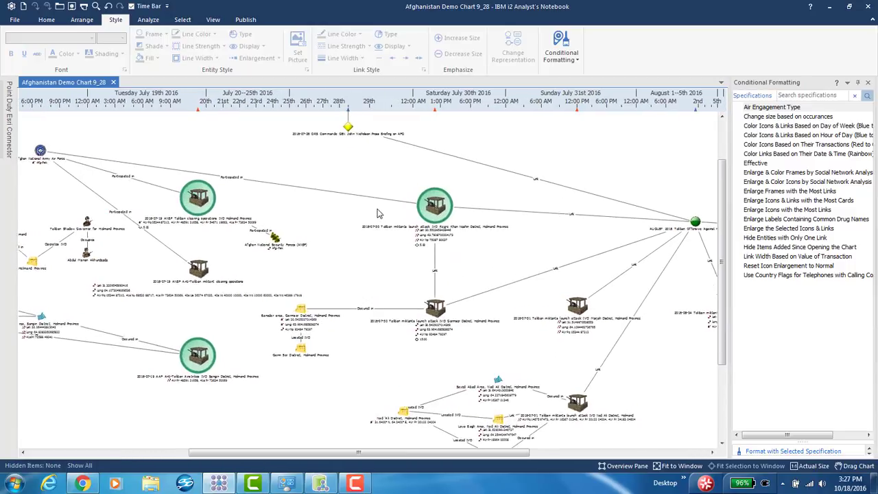
Step: Scroll across the highlighted airstrike events, then fit the whole chart in view
left_click_drag(357, 452, 319, 452)
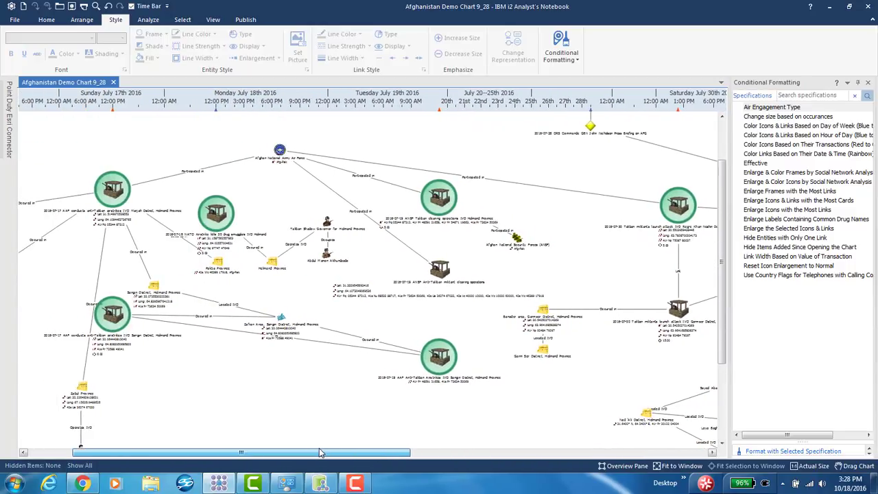
left_click_drag(320, 452, 230, 452)
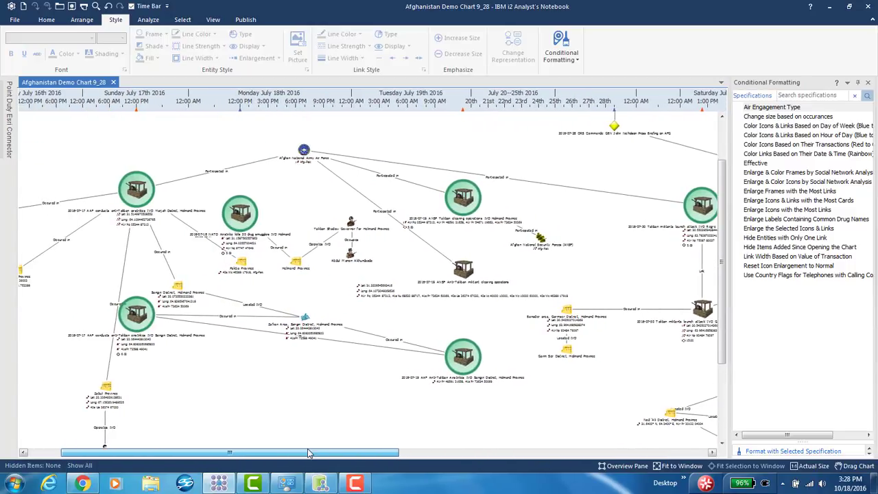
left_click(304, 150)
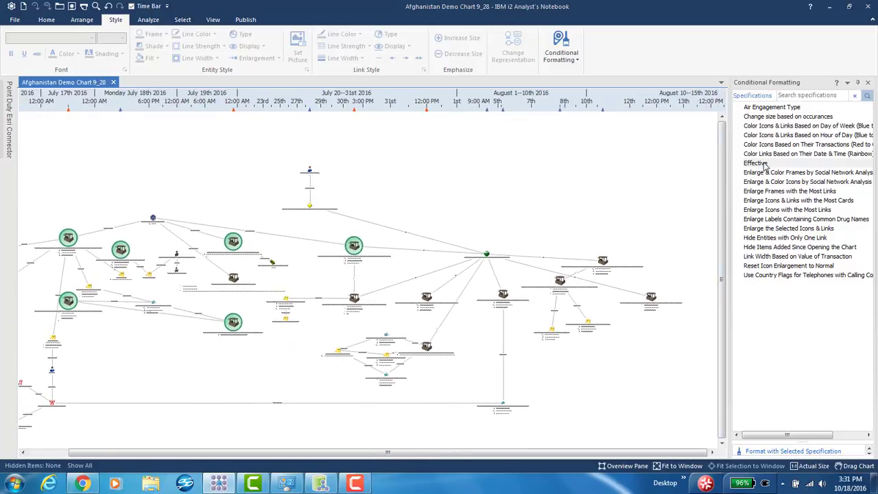
Step: Apply the Effective formatting specification, reformatting 14 event ends, and move to the Analyze tools
left_click(793, 451)
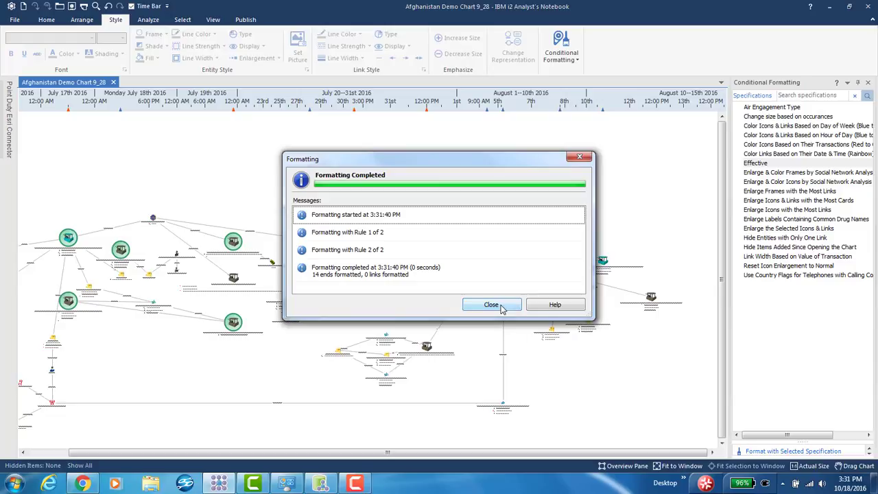
left_click(491, 304)
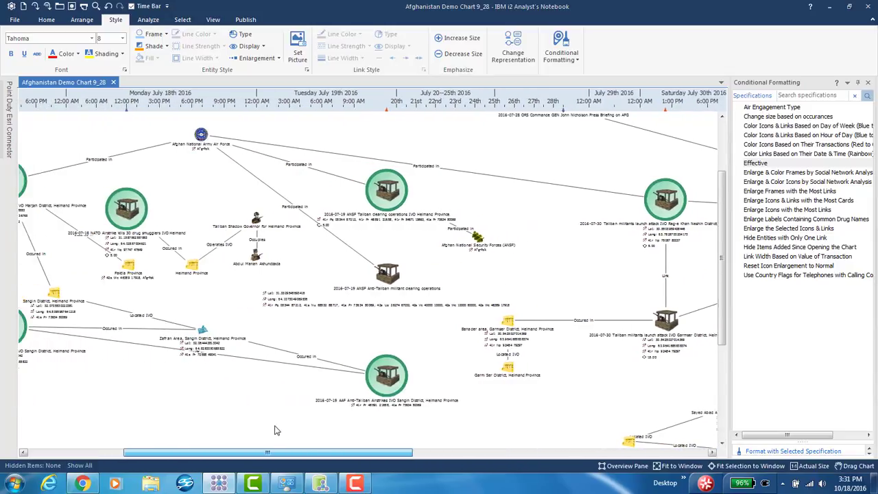
left_click(148, 19)
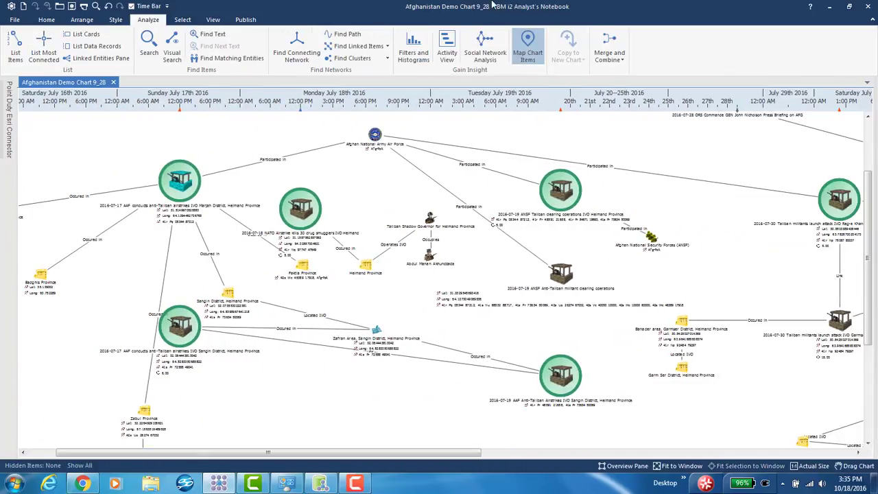
Step: Add Located IVO and date range filters in the Filters and Histograms pane
left_click(413, 45)
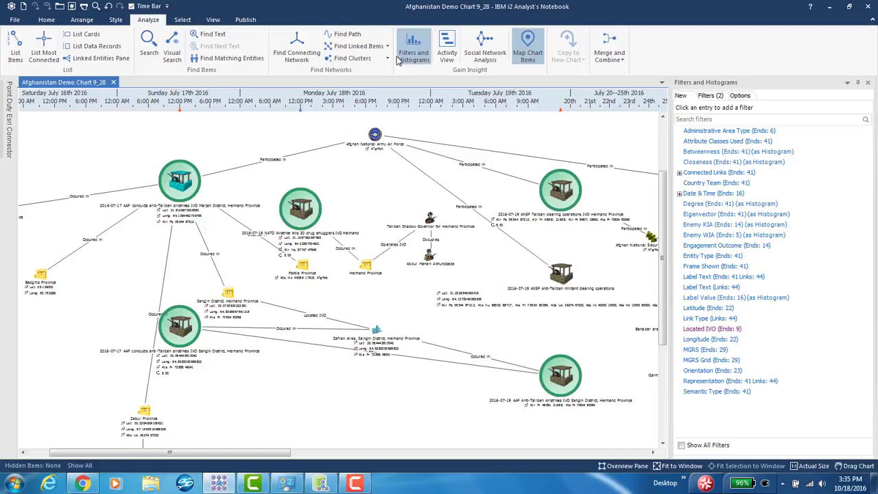
mouse_move(866, 223)
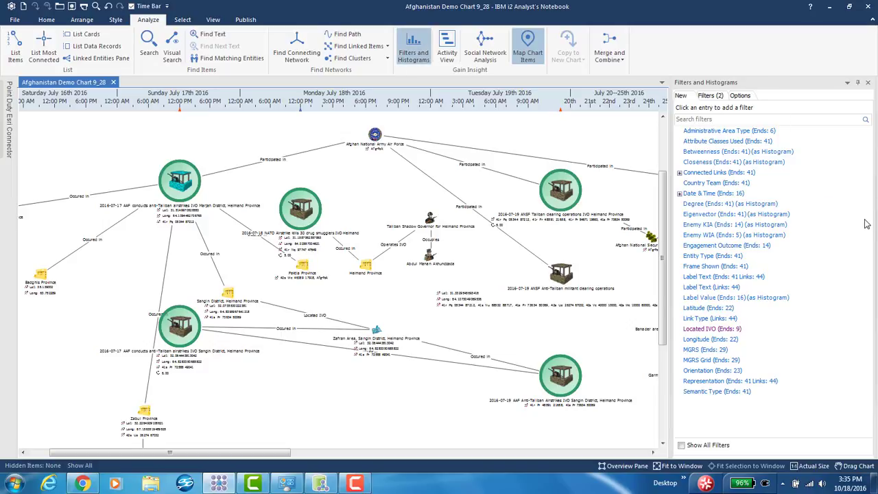
mouse_move(704, 337)
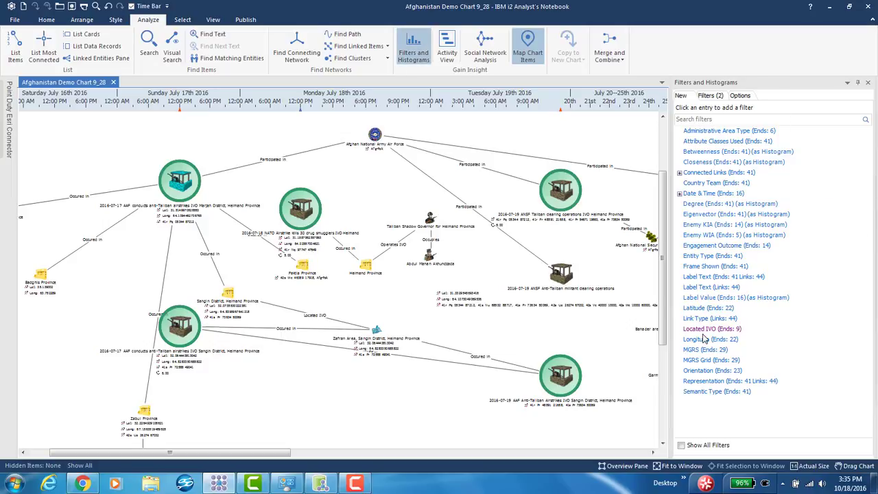
mouse_move(703, 328)
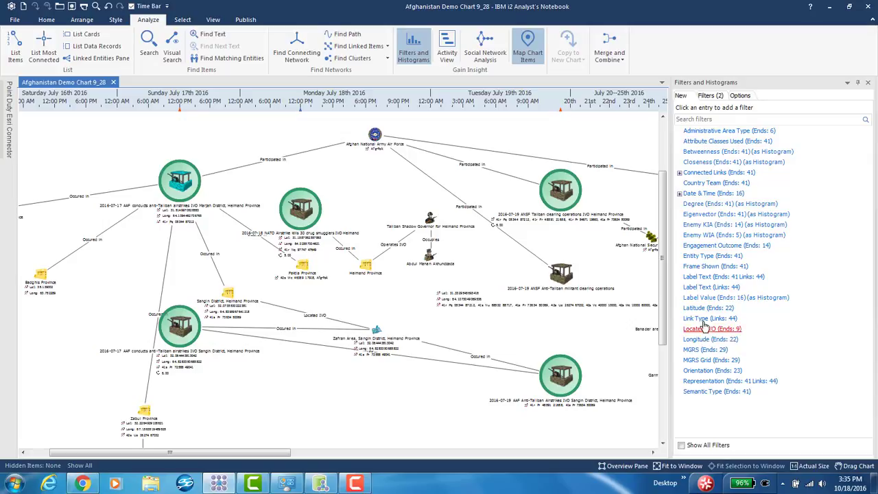
left_click(703, 328)
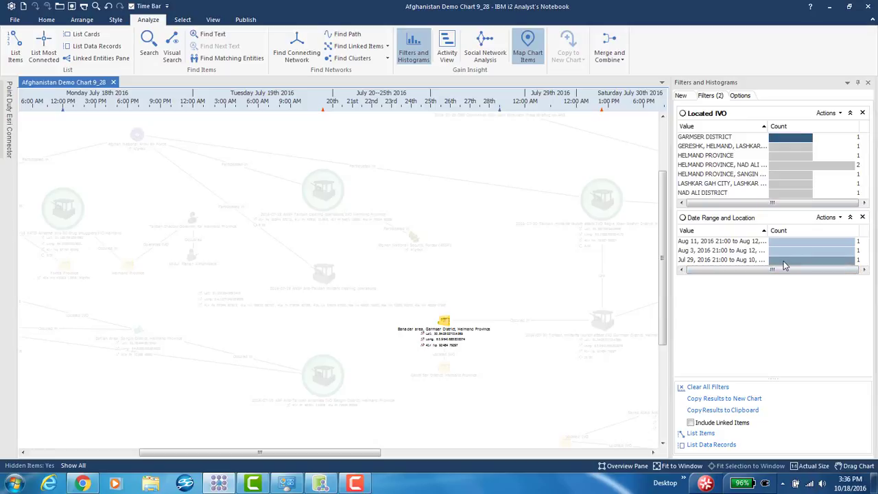
left_click(720, 260)
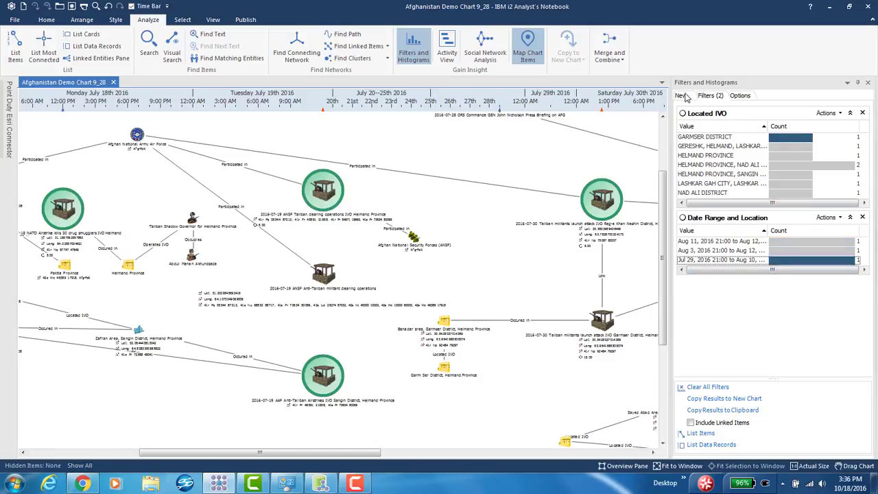
left_click(679, 96)
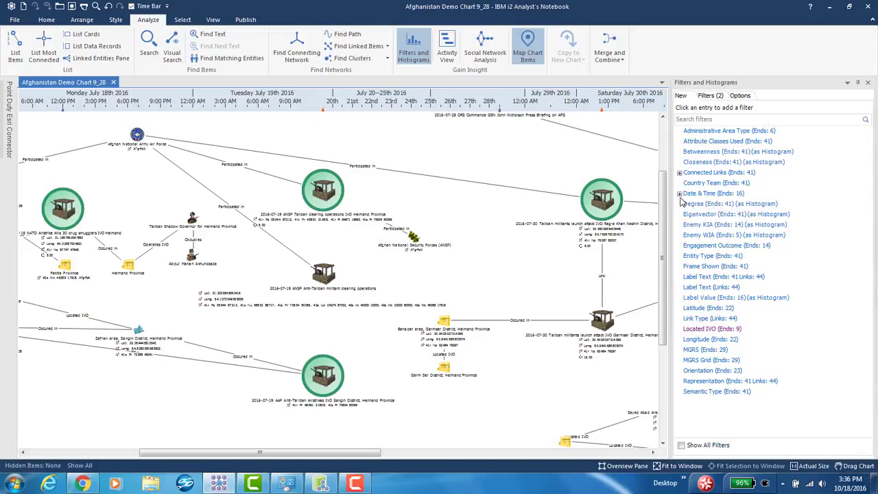
Step: Show the Date & Time histogram with Enemy KIA as the heat matrix attribute
left_click(678, 192)
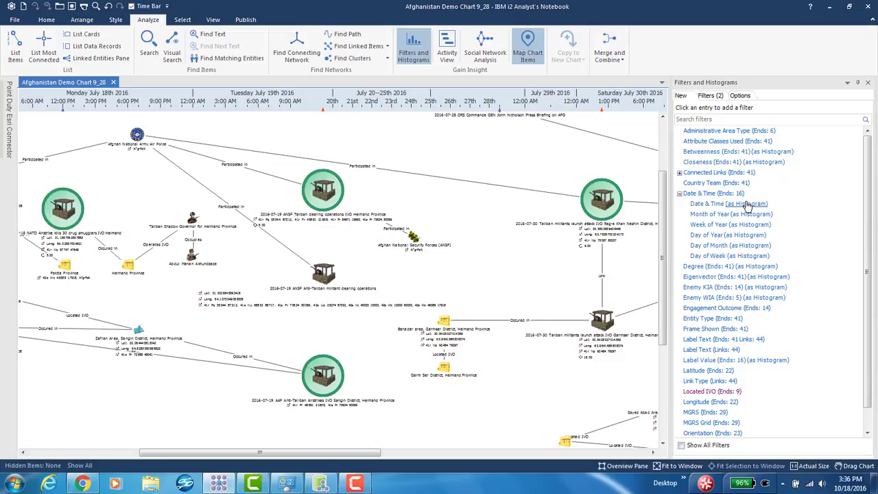
left_click(748, 203)
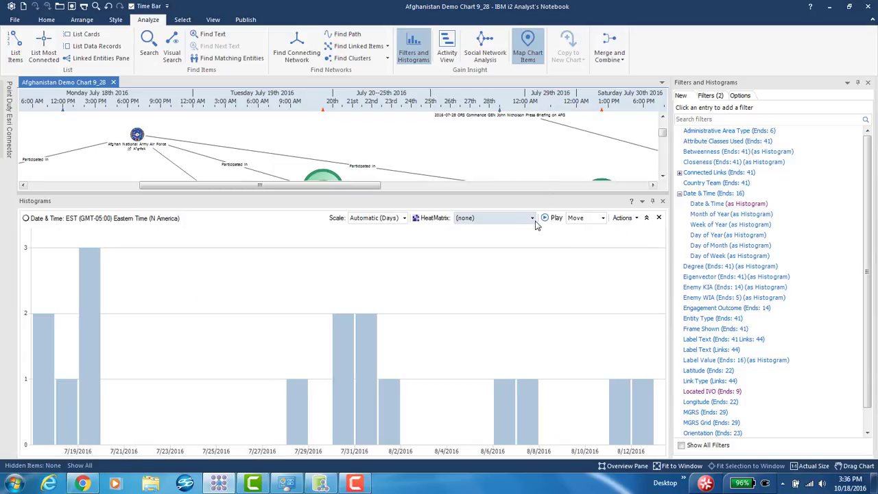
left_click(531, 217)
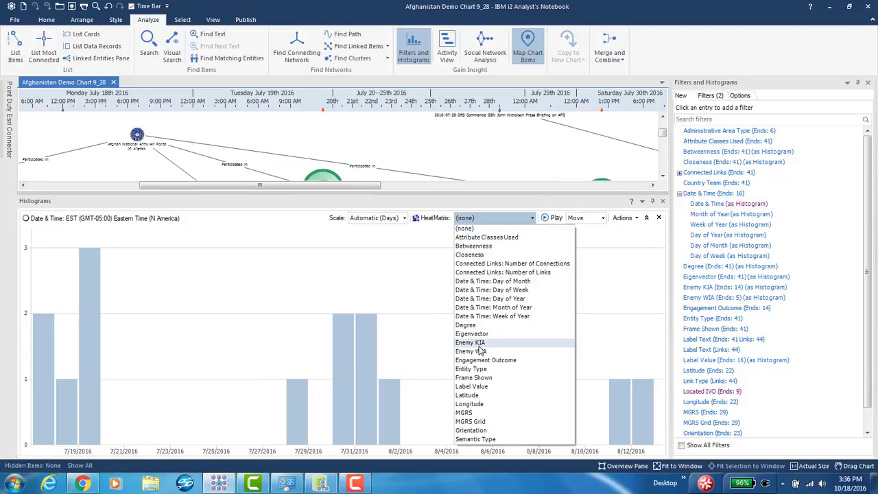
left_click(470, 342)
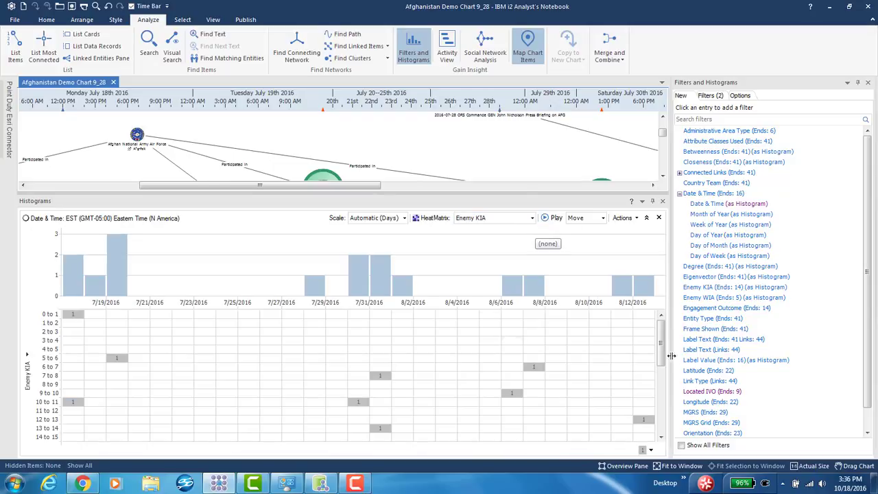
Step: Resize the histogram pane and fit the whole chart to the window
scroll("down", 3)
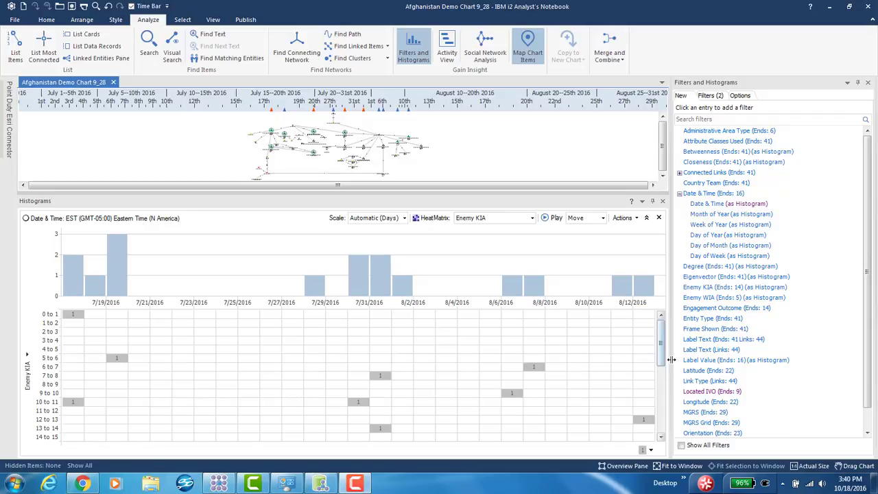
scroll("down", 3)
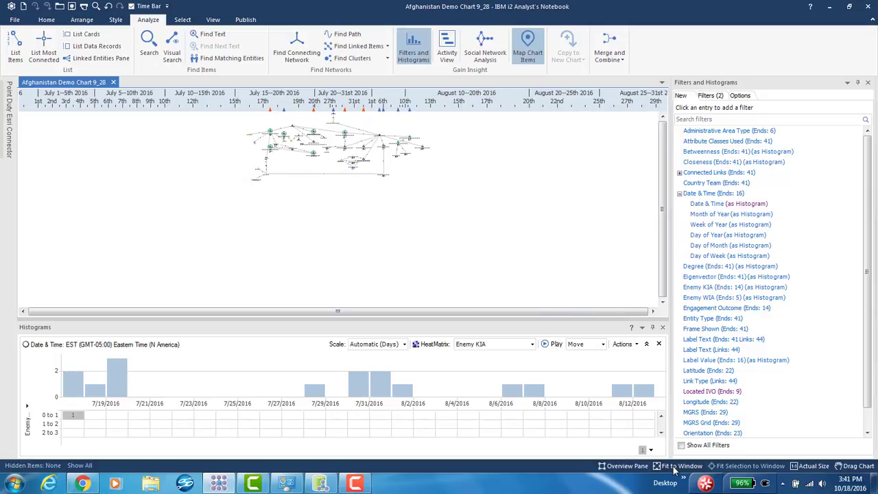
left_click(681, 466)
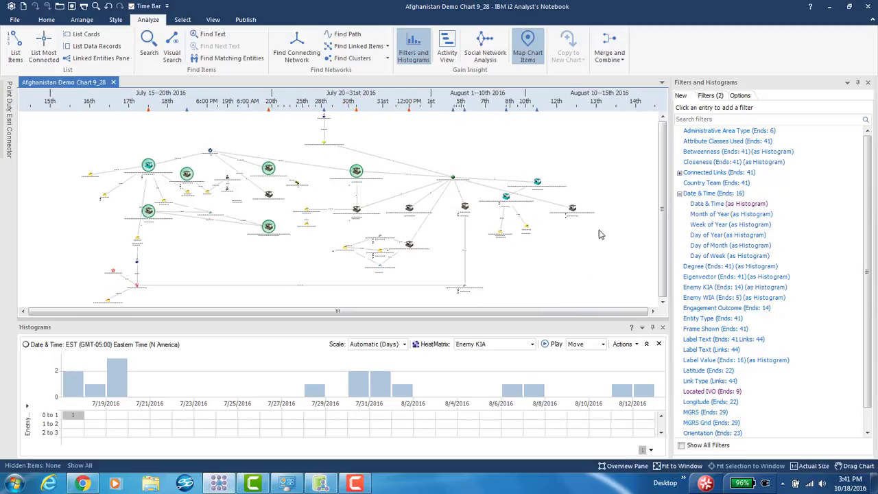